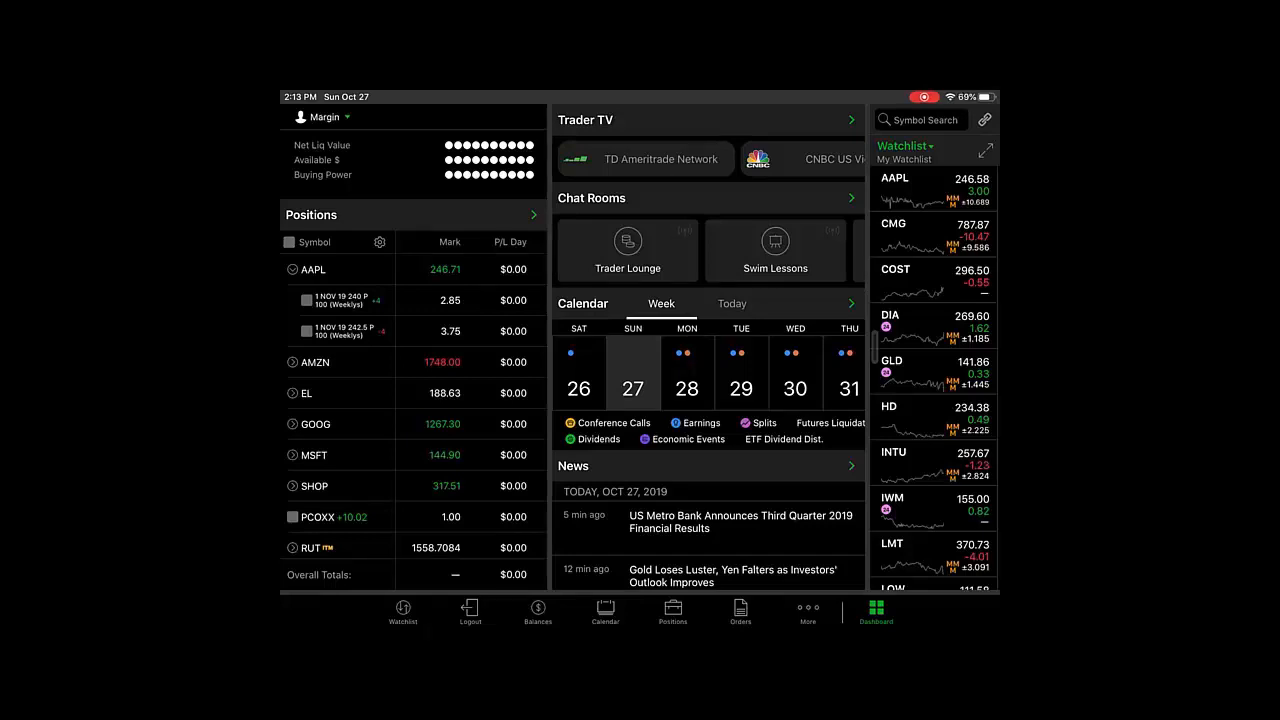
# - Open the app's Settings page from the main dashboard
pyautogui.click(808, 612)
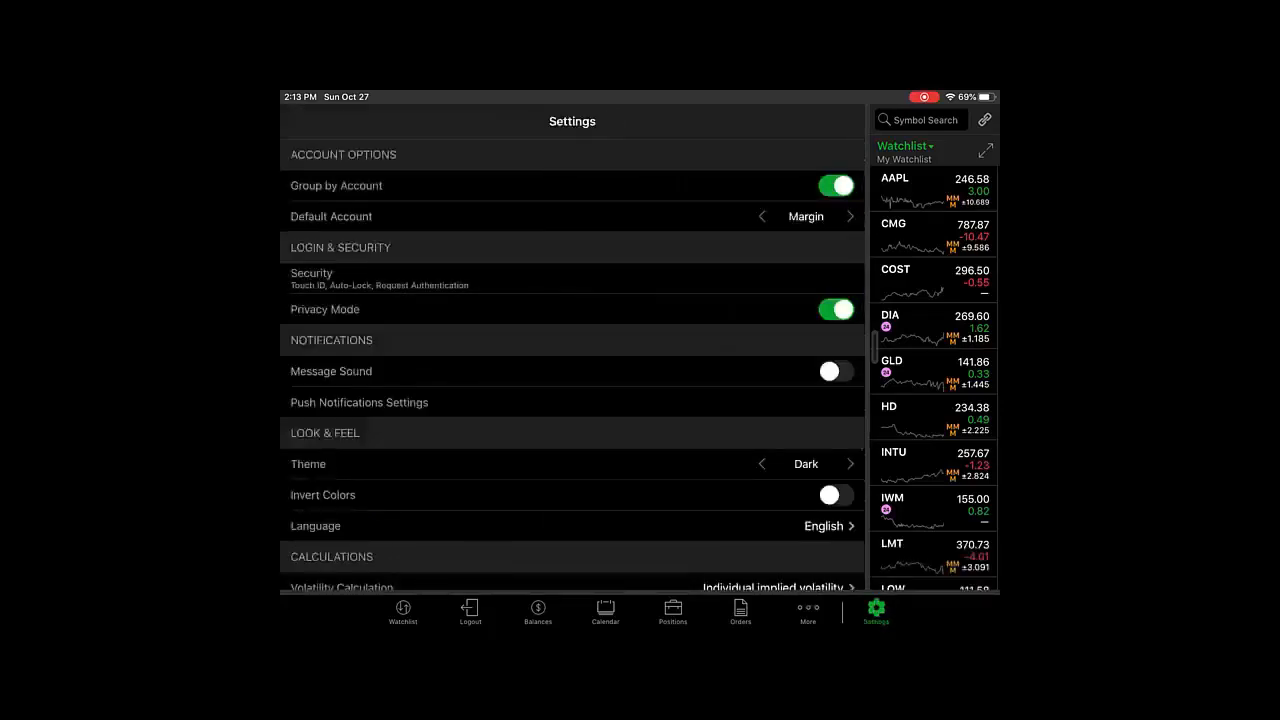
# - Leave Group by Account on and Message Sound off, then open Push Notifications Settings
pyautogui.click(836, 184)
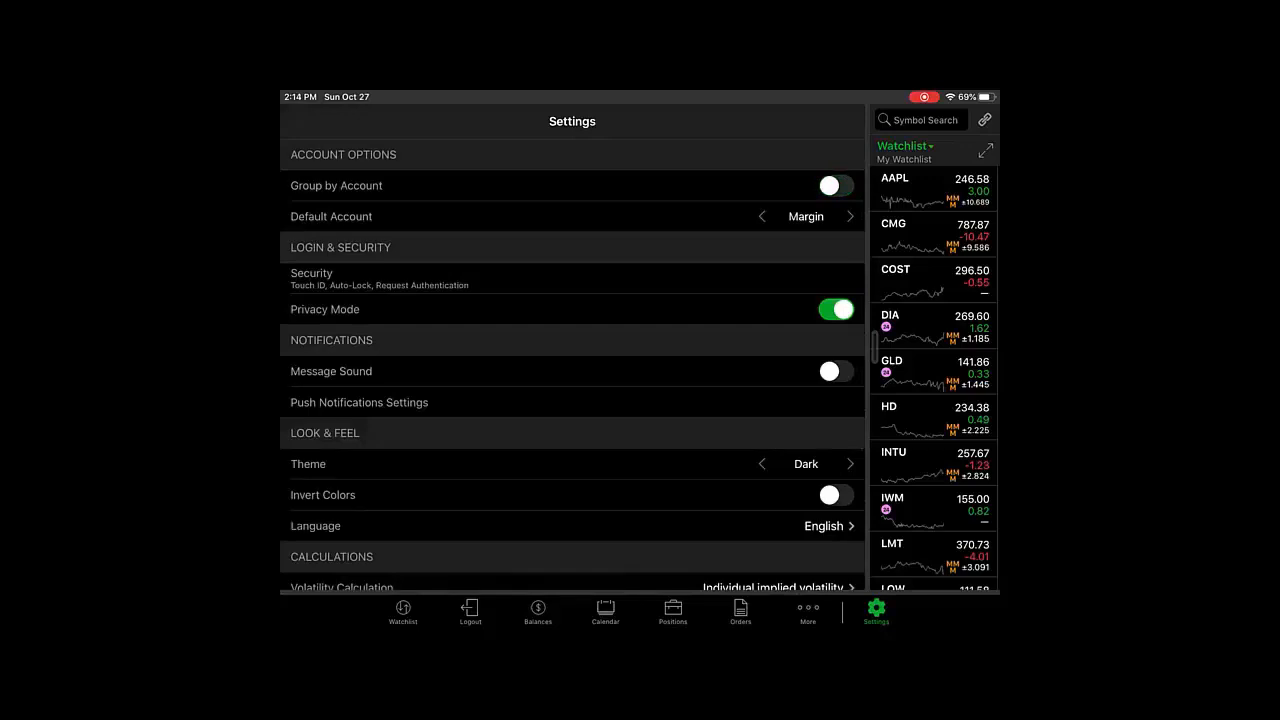
pyautogui.click(836, 186)
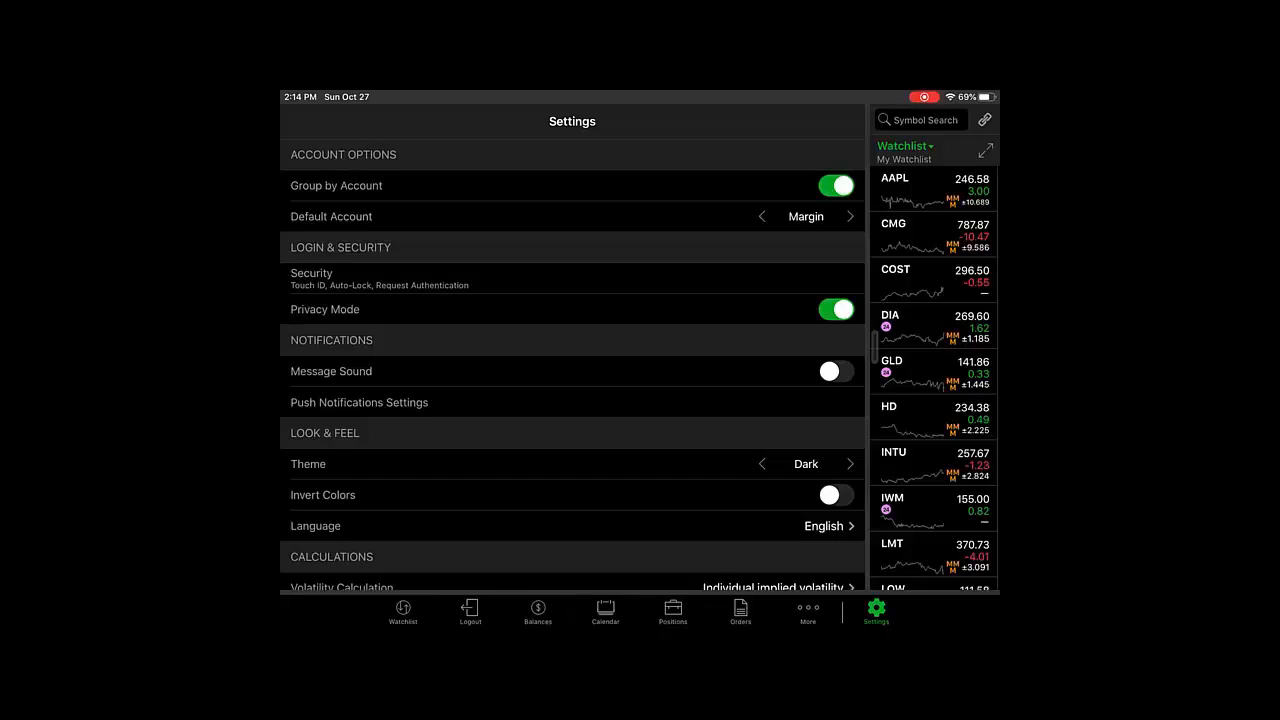
pyautogui.click(836, 370)
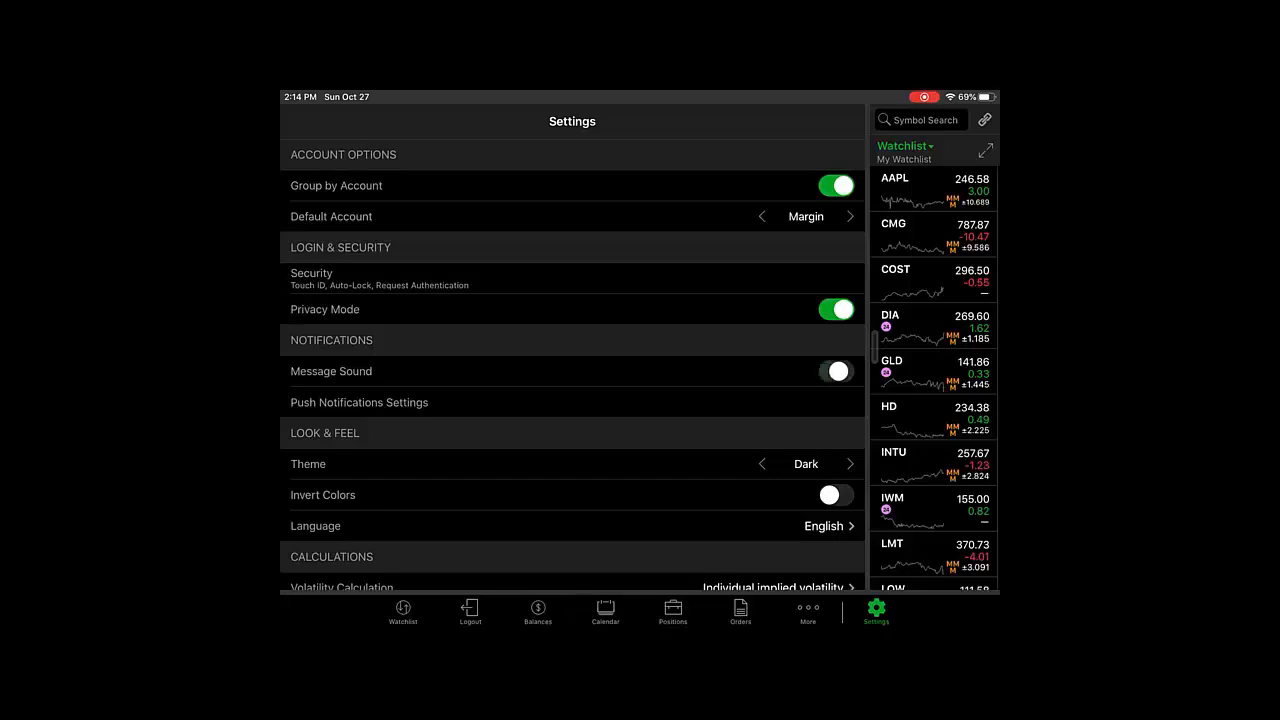
pyautogui.click(836, 370)
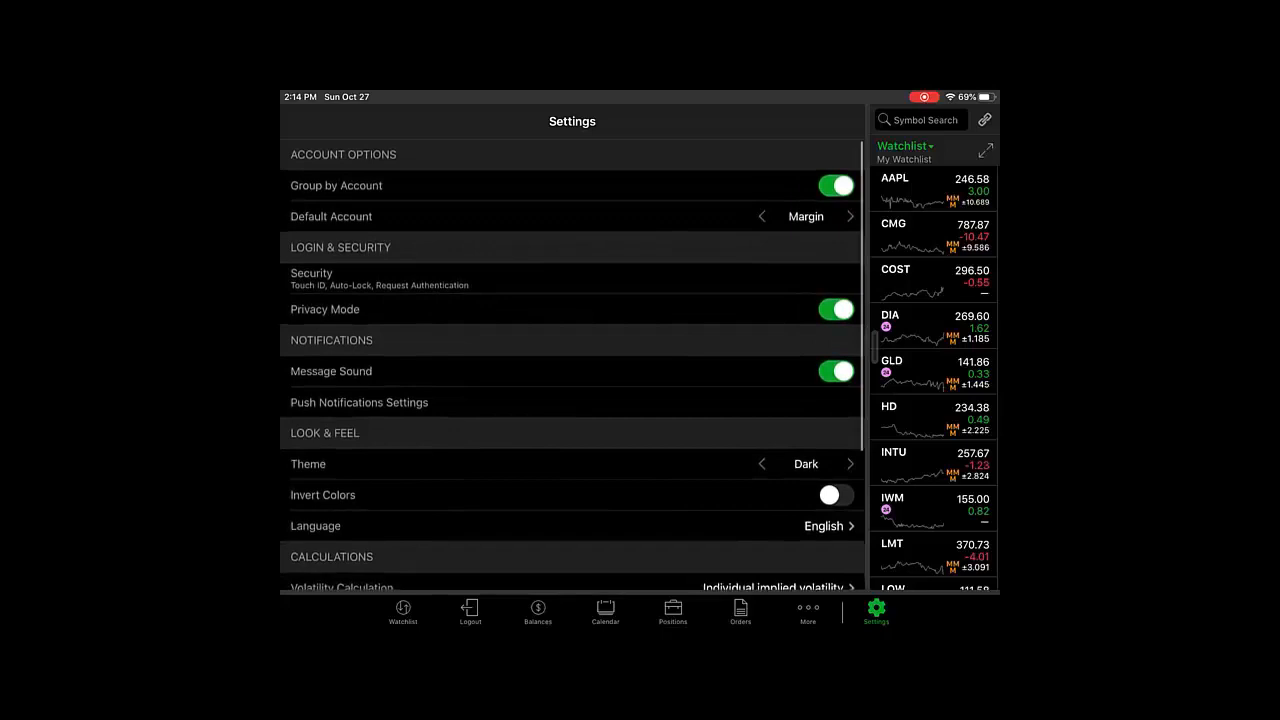
pyautogui.click(836, 370)
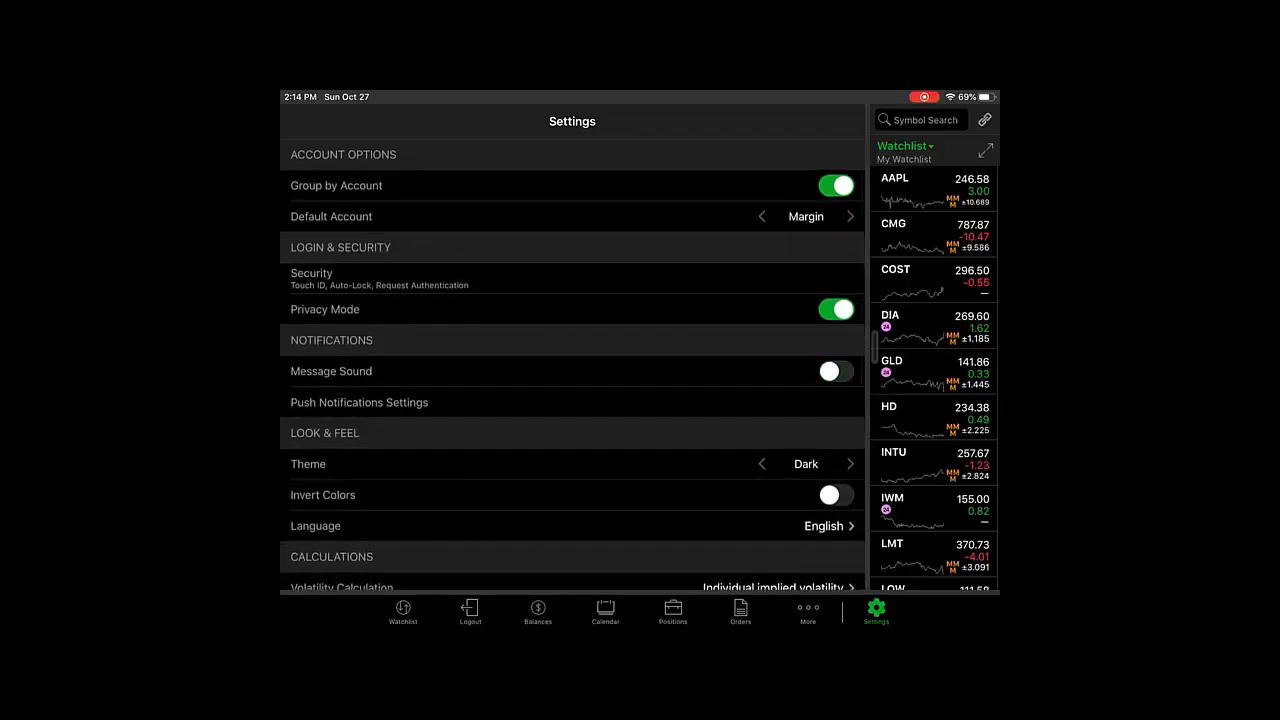
pyautogui.click(360, 402)
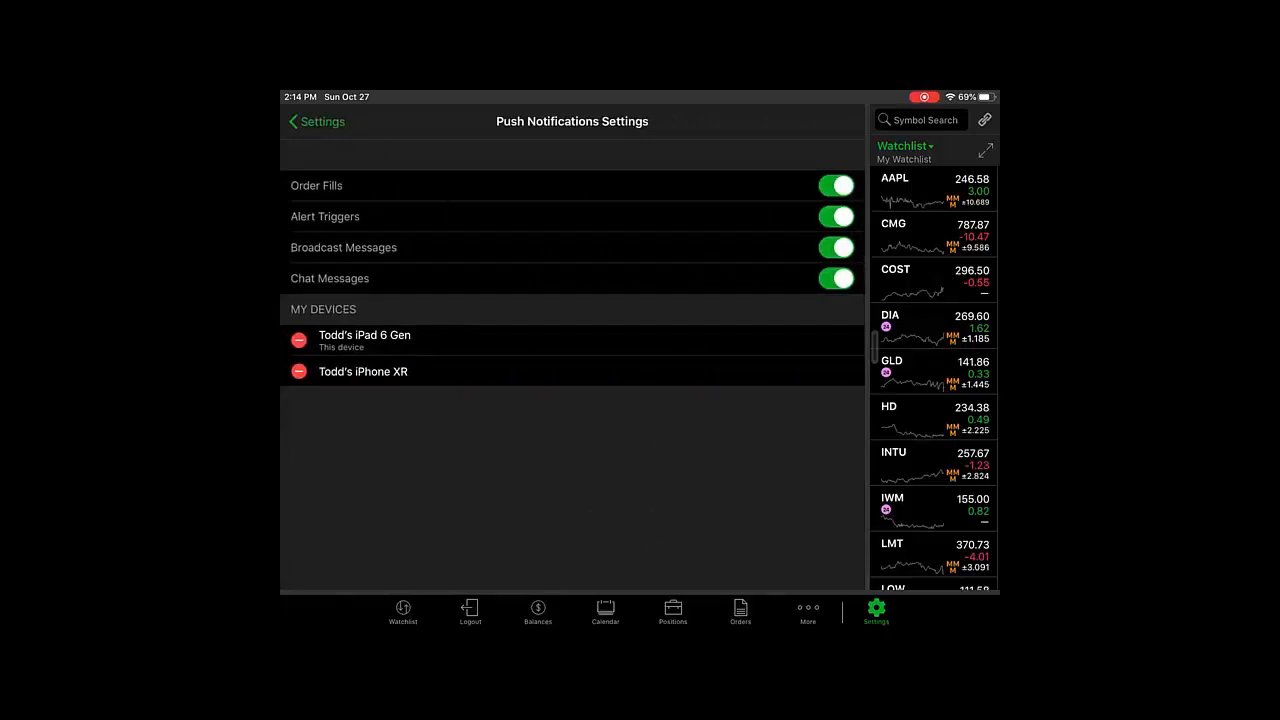
# - Return from push notifications to the main Settings list
pyautogui.click(316, 122)
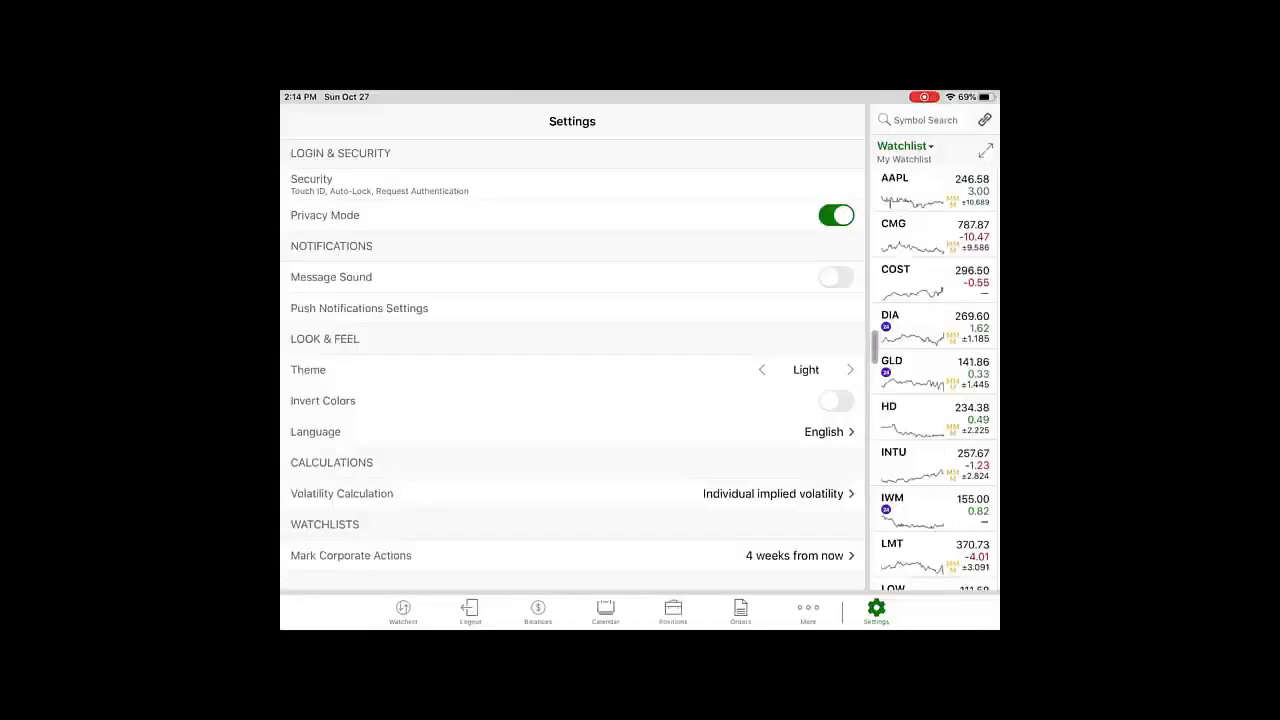
# - Set the theme back to Dark, review Volatility Calculation, and open Mark Corporate Actions choices
pyautogui.click(844, 368)
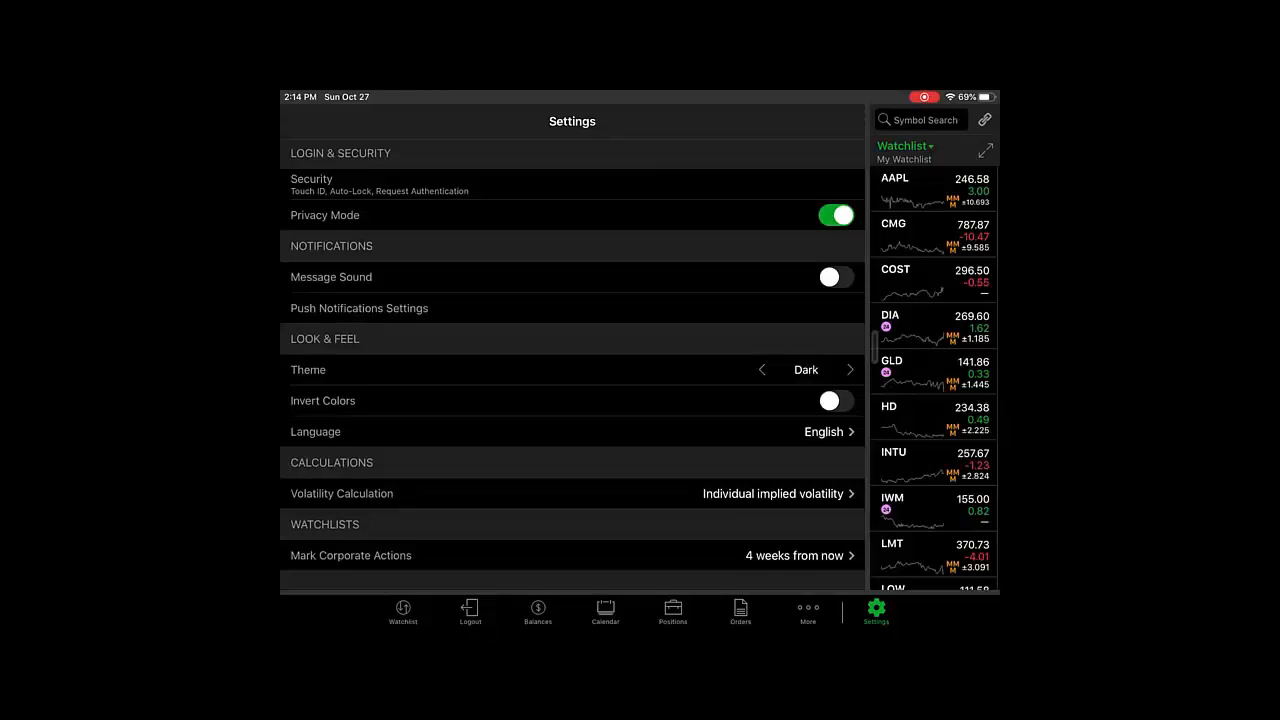
pyautogui.click(572, 492)
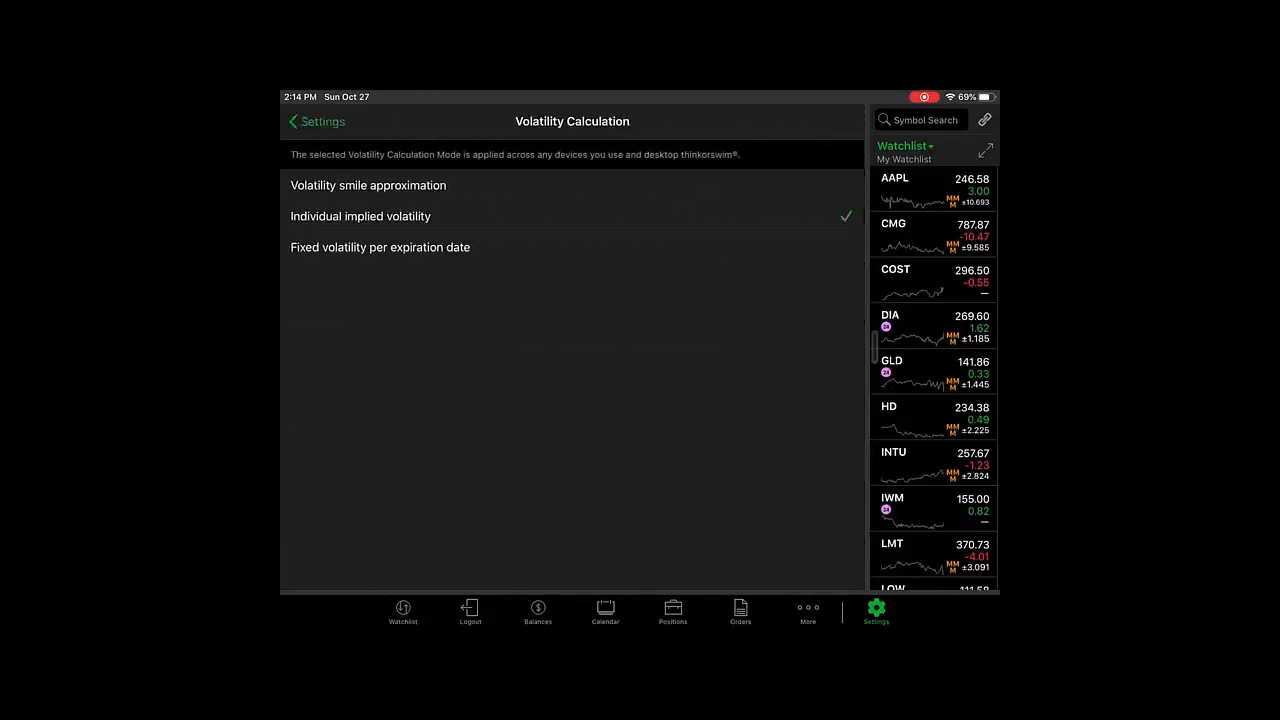
pyautogui.click(316, 122)
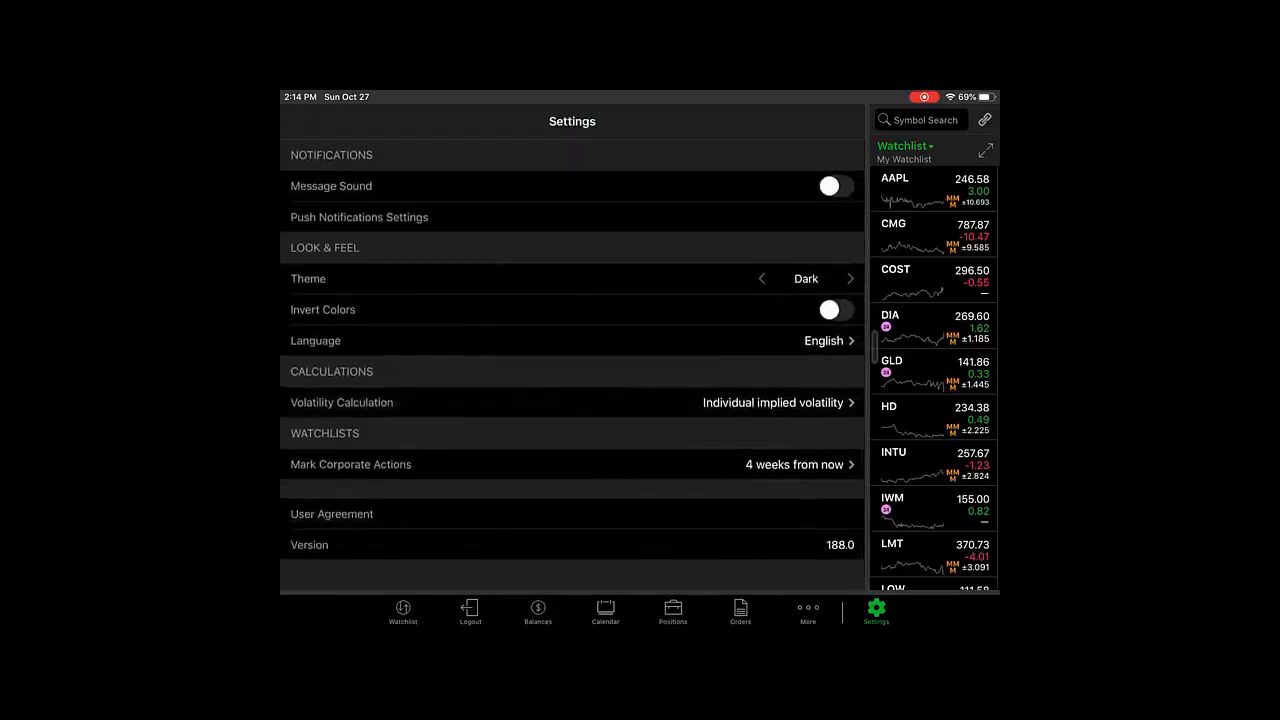
pyautogui.click(350, 464)
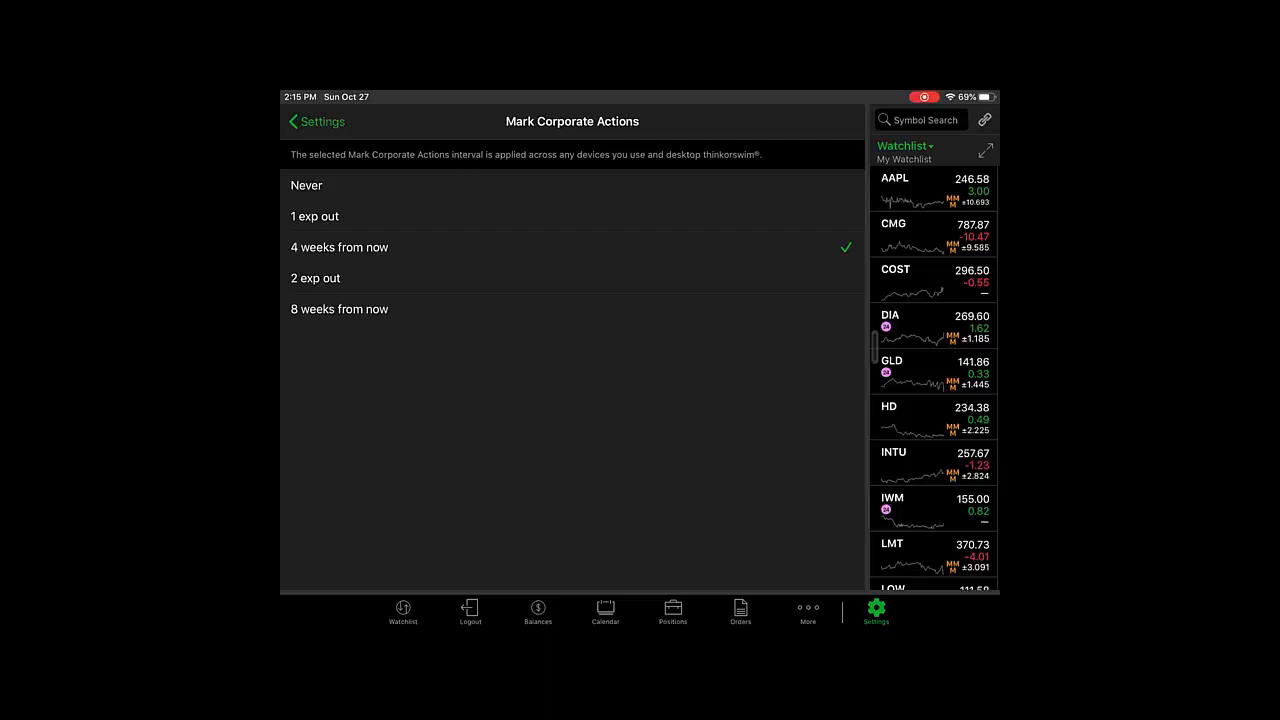
# - Leave Mark Corporate Actions at 4 weeks from now and open COST's Quote Detail chart
pyautogui.click(316, 122)
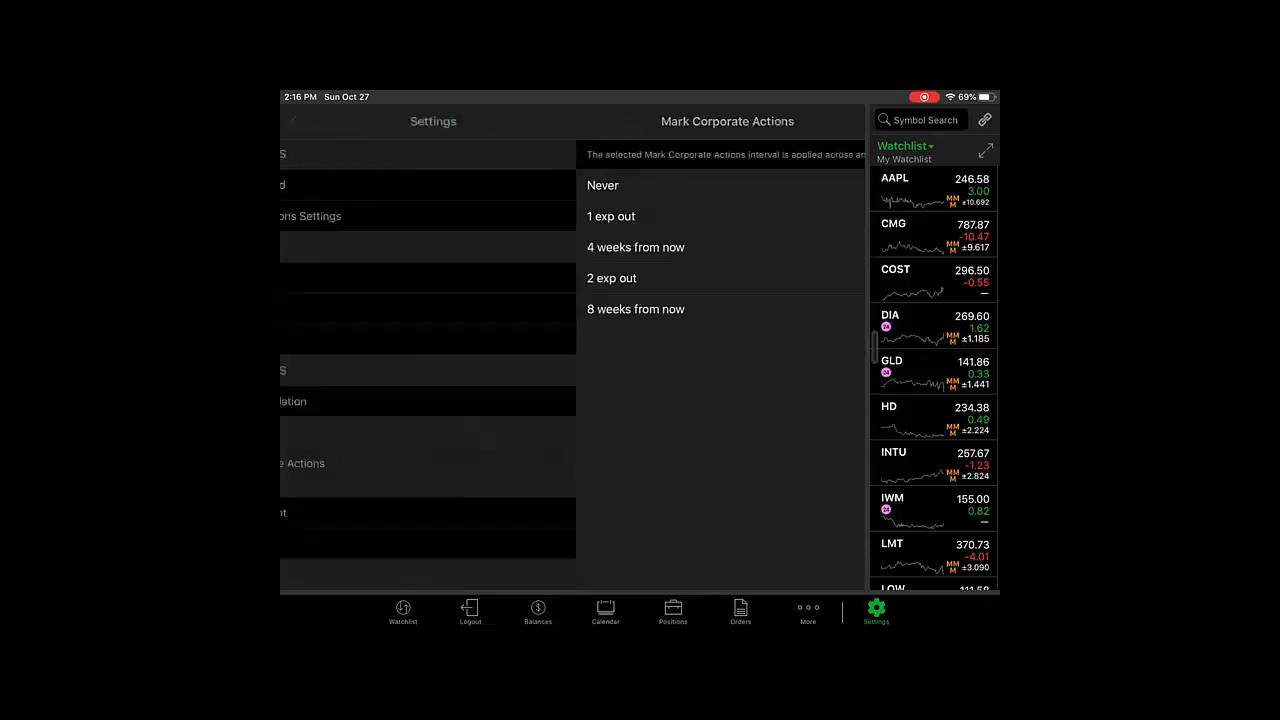
pyautogui.click(636, 248)
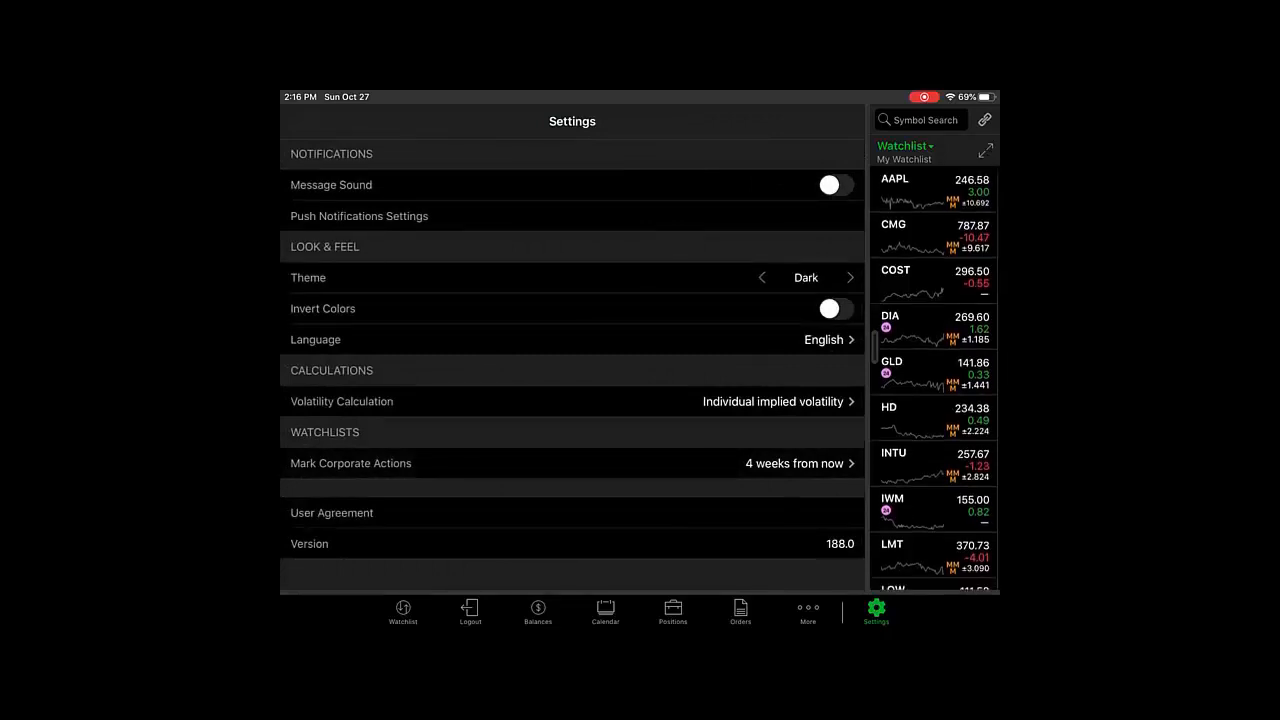
pyautogui.click(896, 280)
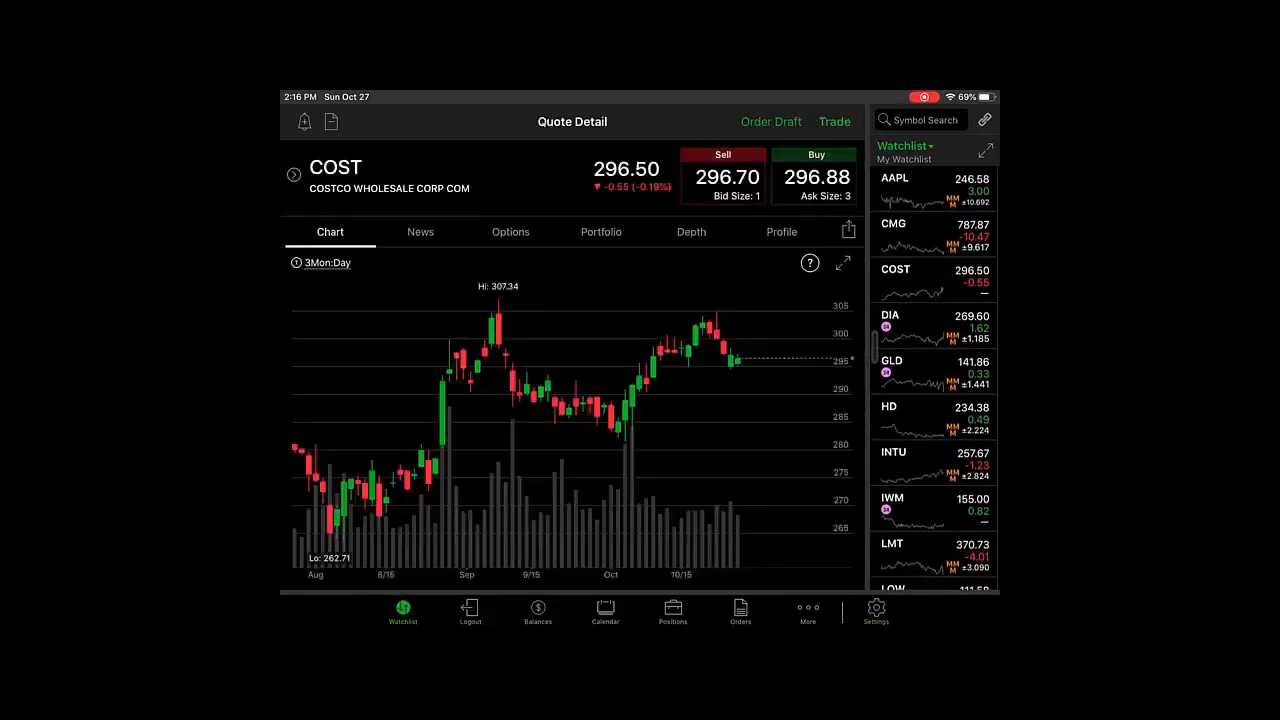
# - Show COST on the 1Yr:Day timeframe after trying the 1Yr:Week style, and bring up Chart Styles
pyautogui.click(326, 262)
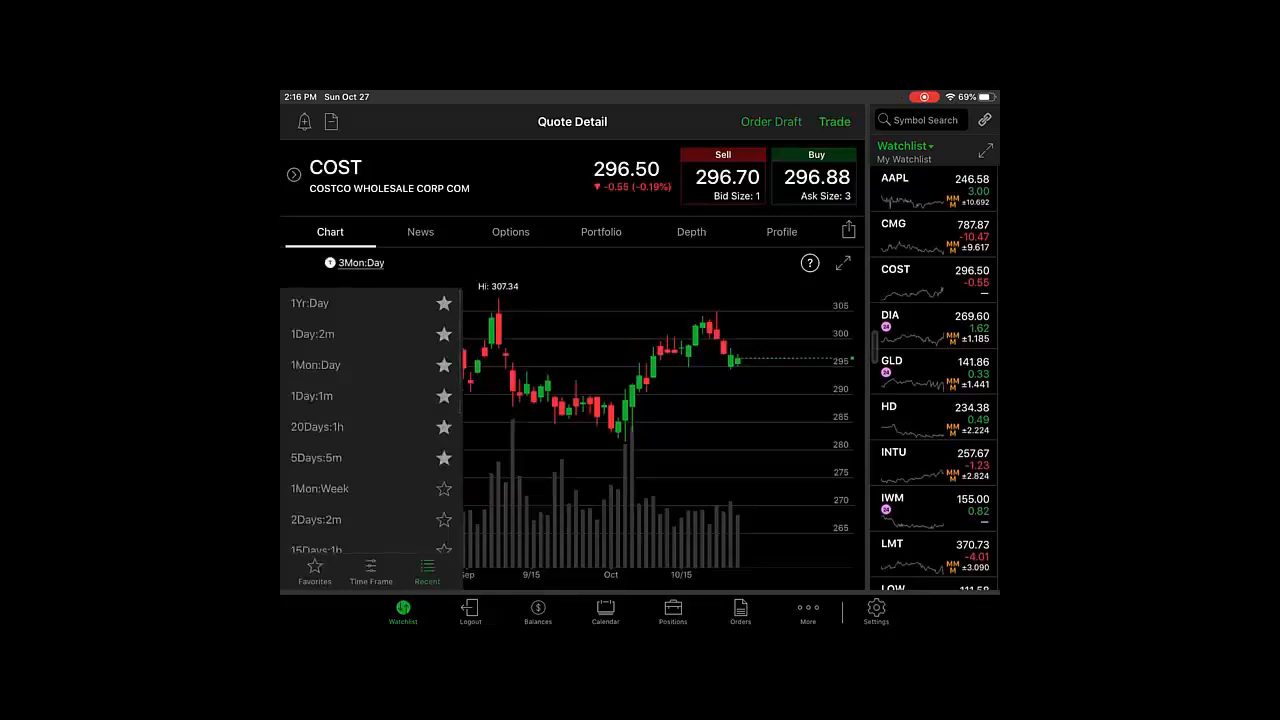
pyautogui.click(310, 304)
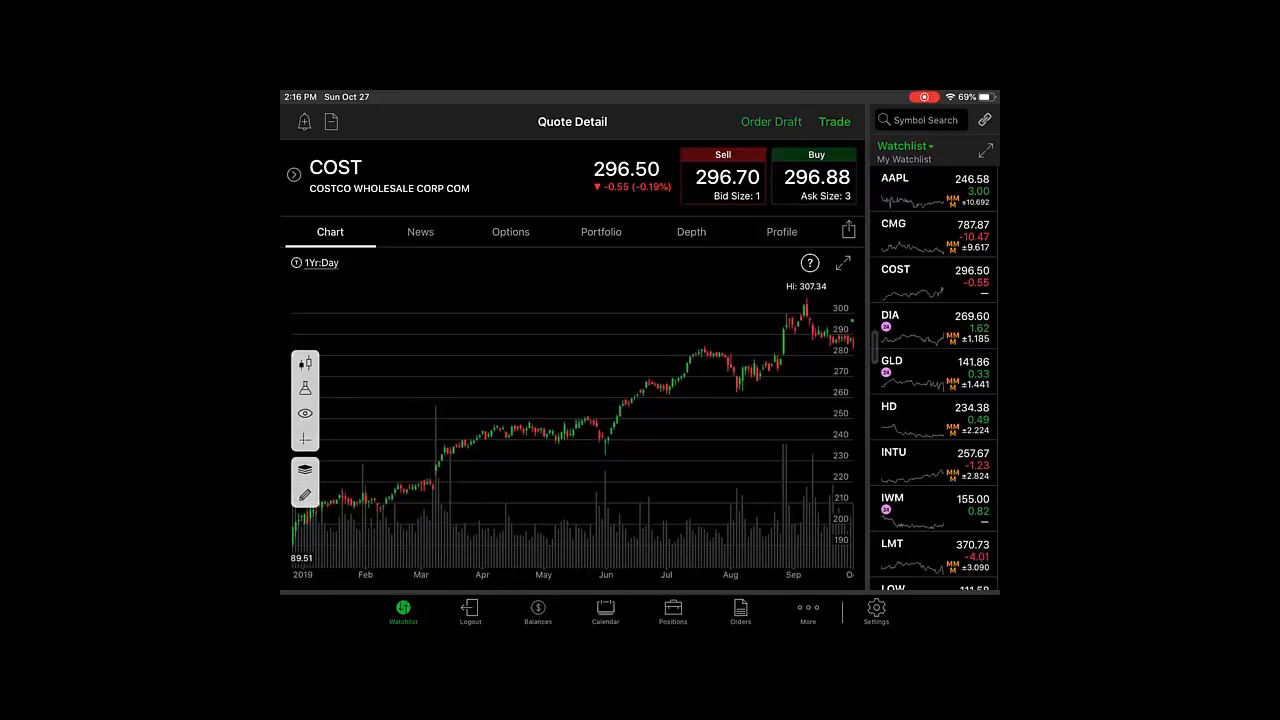
pyautogui.click(304, 364)
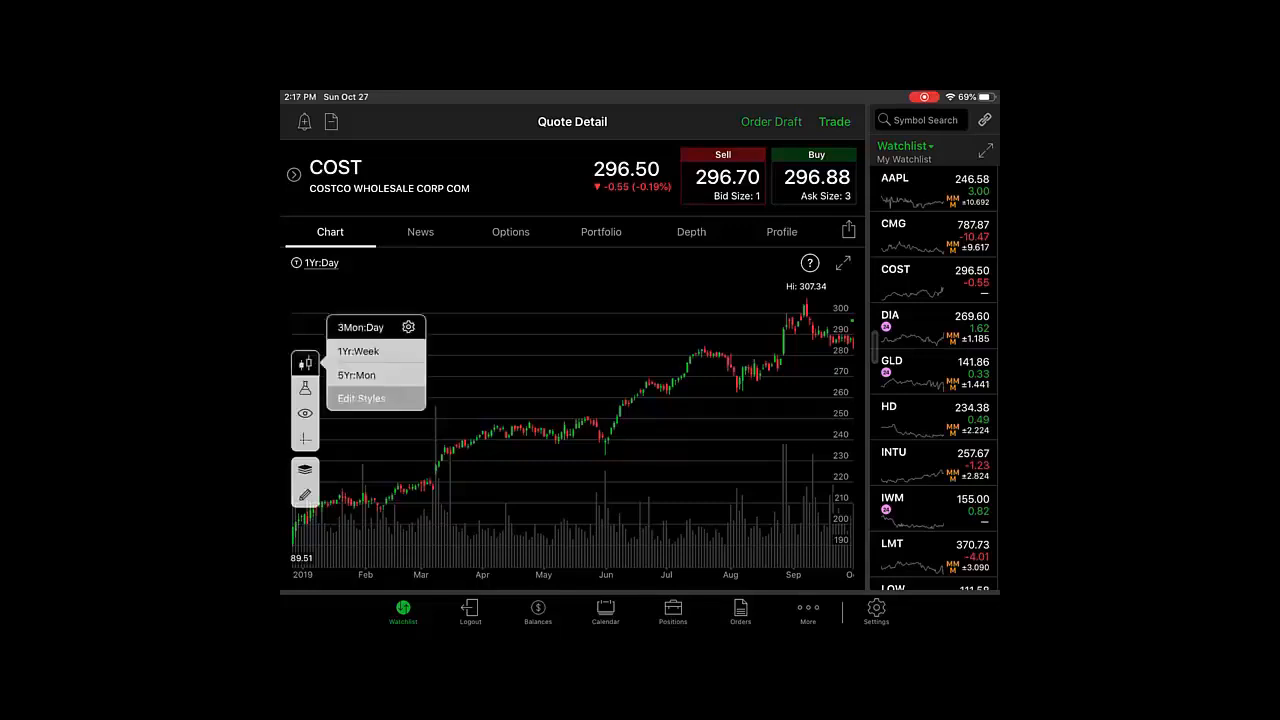
pyautogui.click(356, 352)
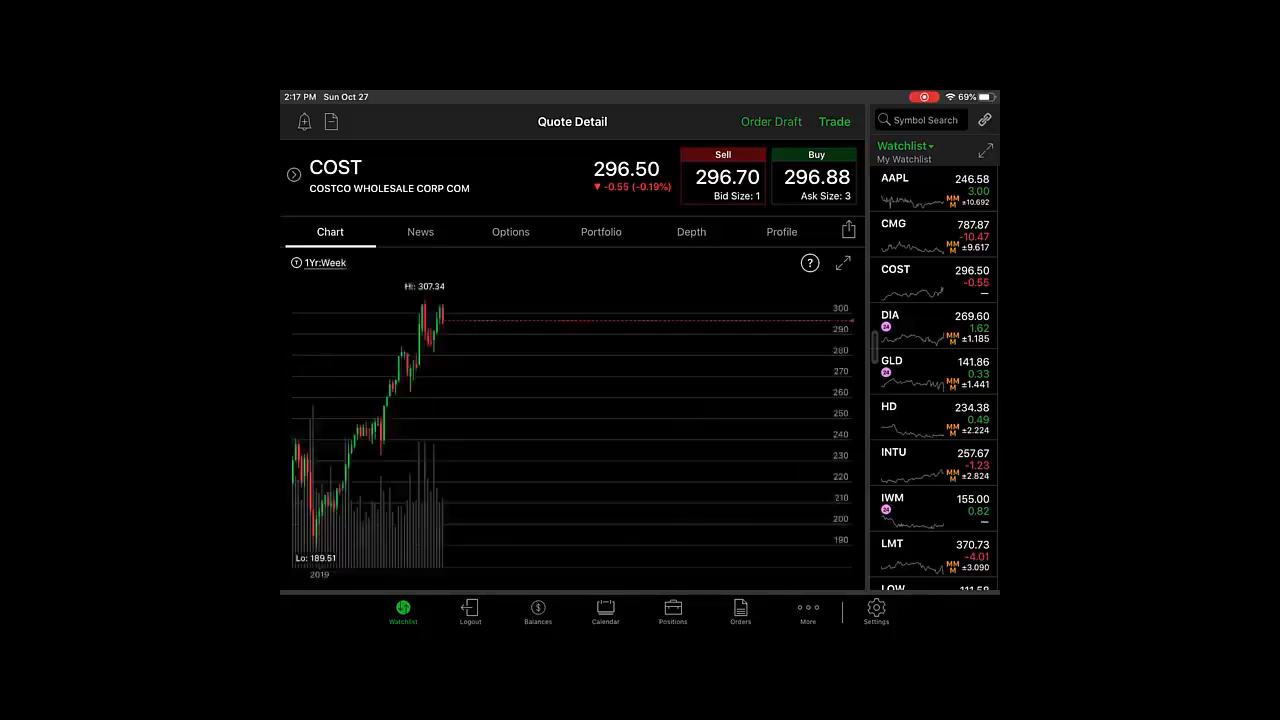
pyautogui.click(324, 262)
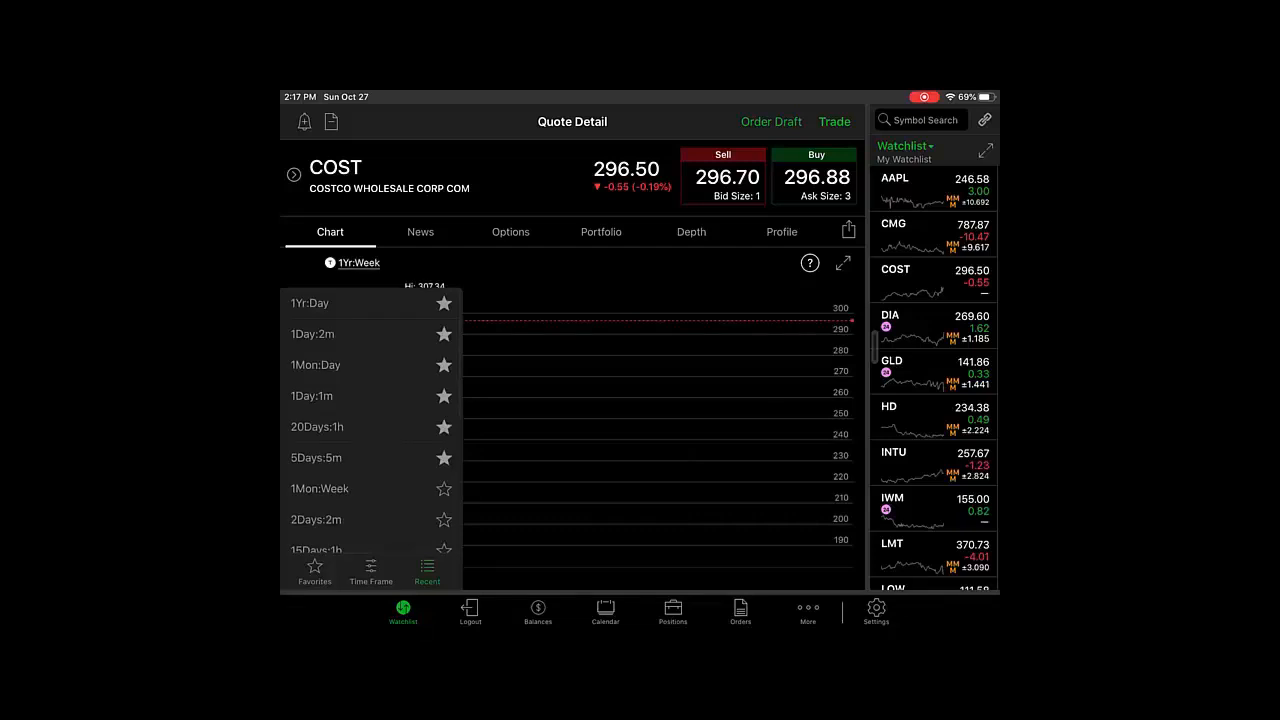
pyautogui.click(312, 304)
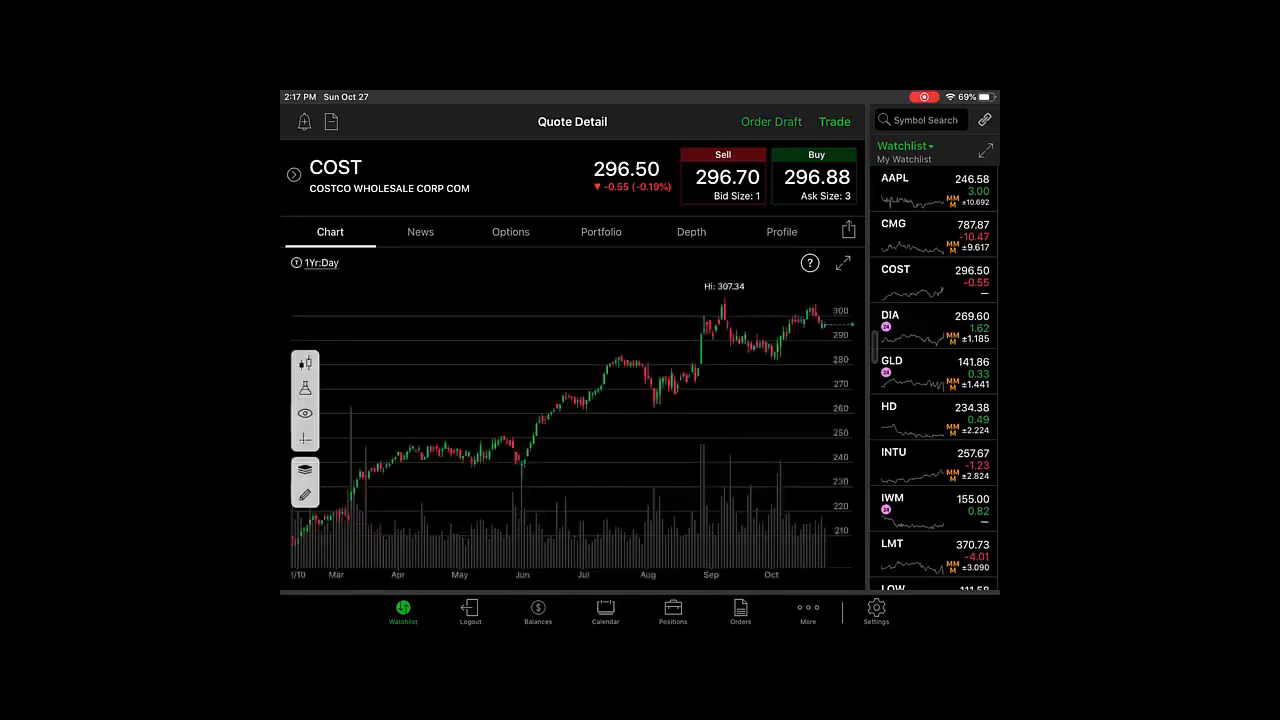
pyautogui.click(320, 262)
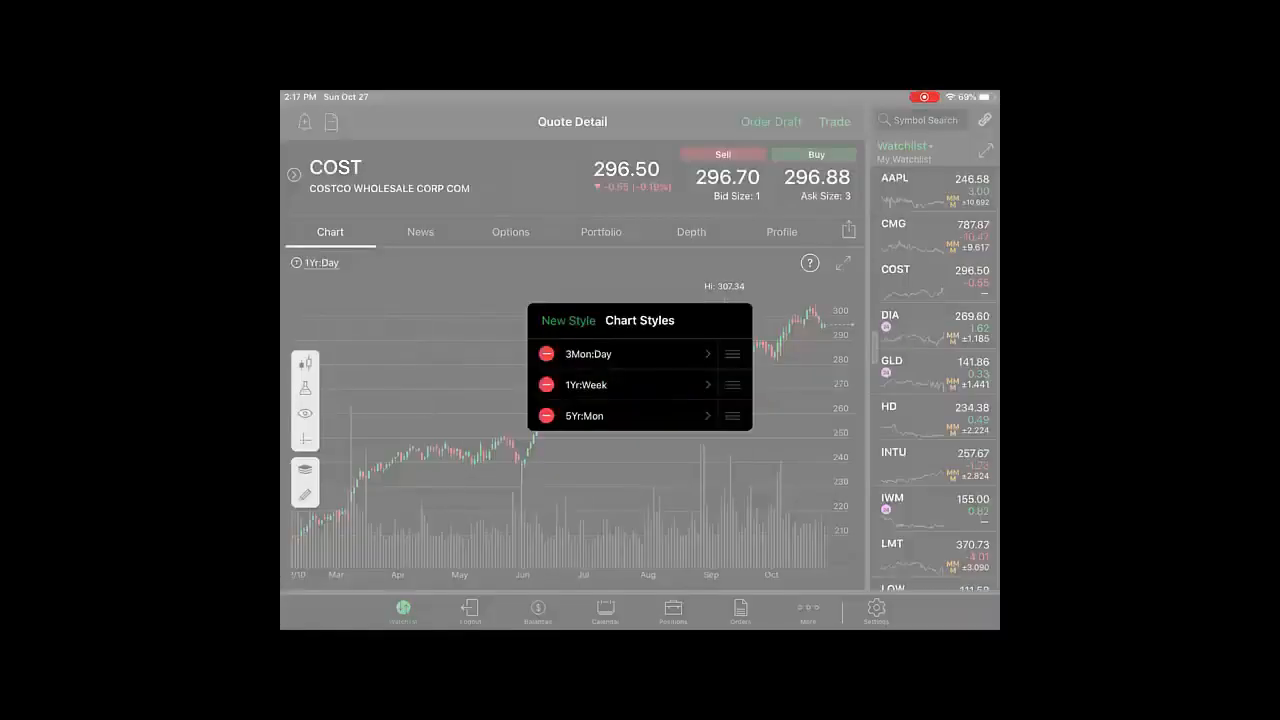
# - Start a new chart style and name it '1 year daily'
pyautogui.click(568, 320)
pyautogui.write('1')
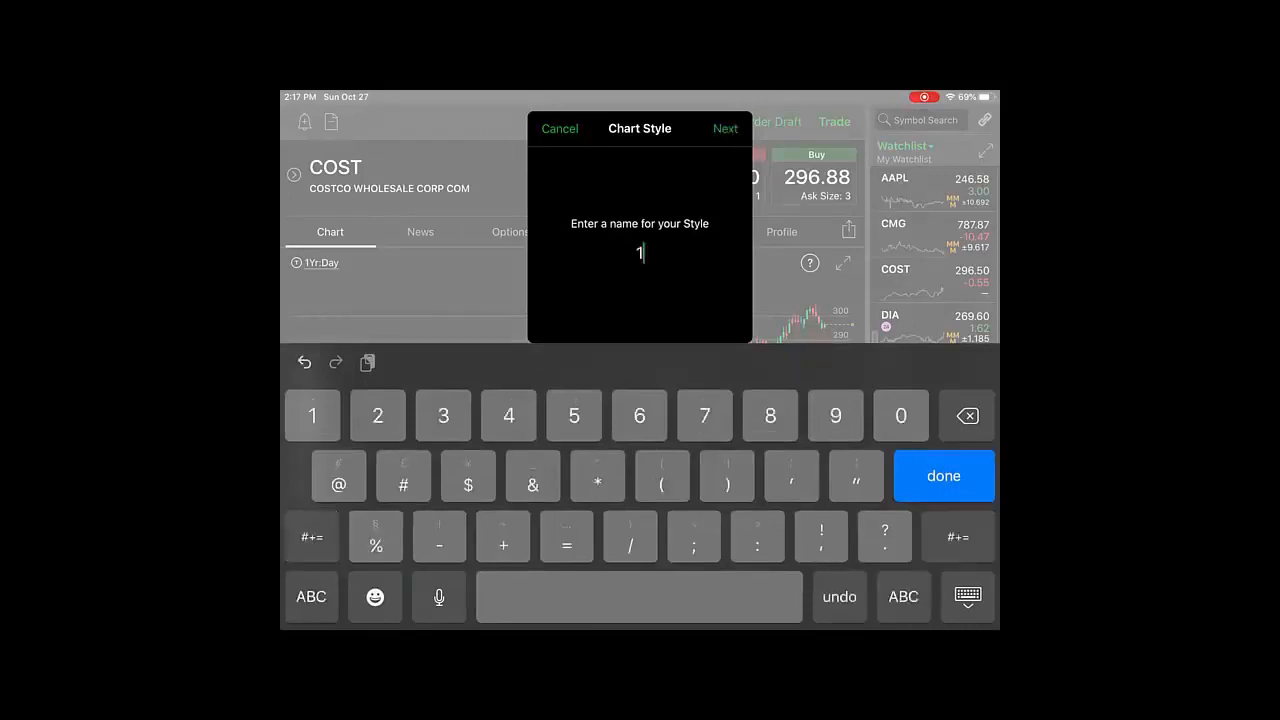
pyautogui.write('year d')
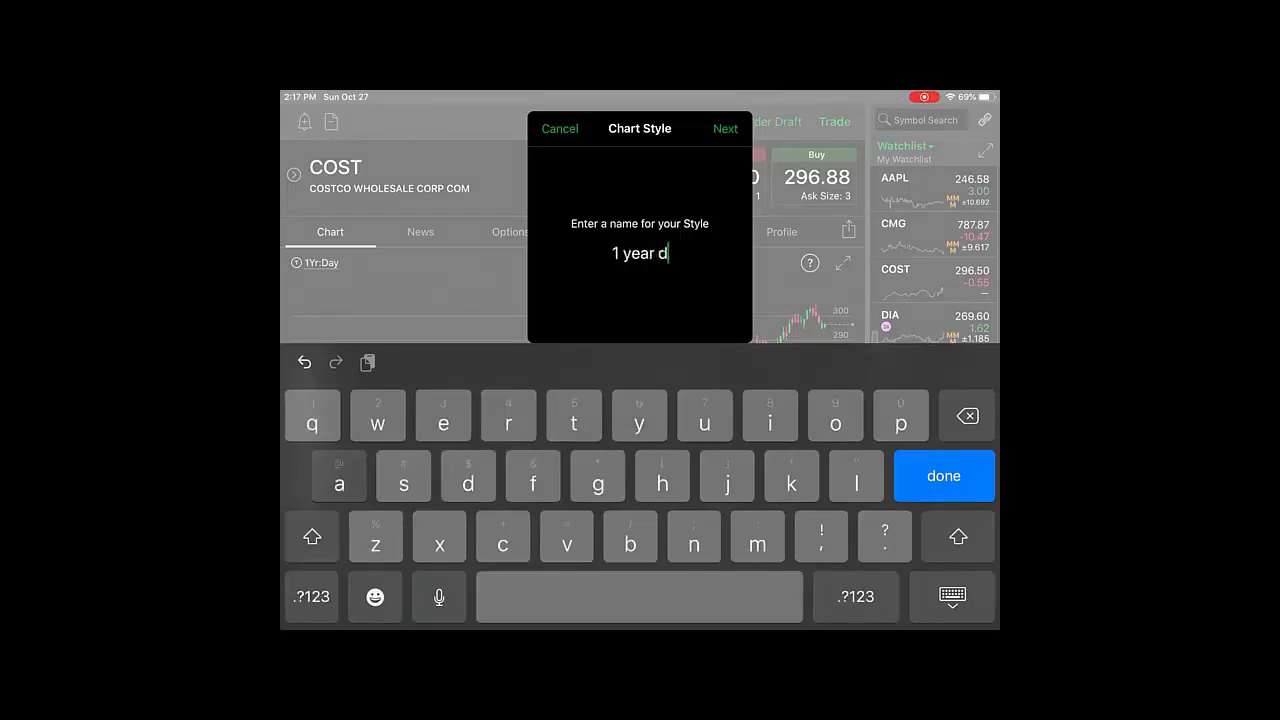
pyautogui.write('aily')
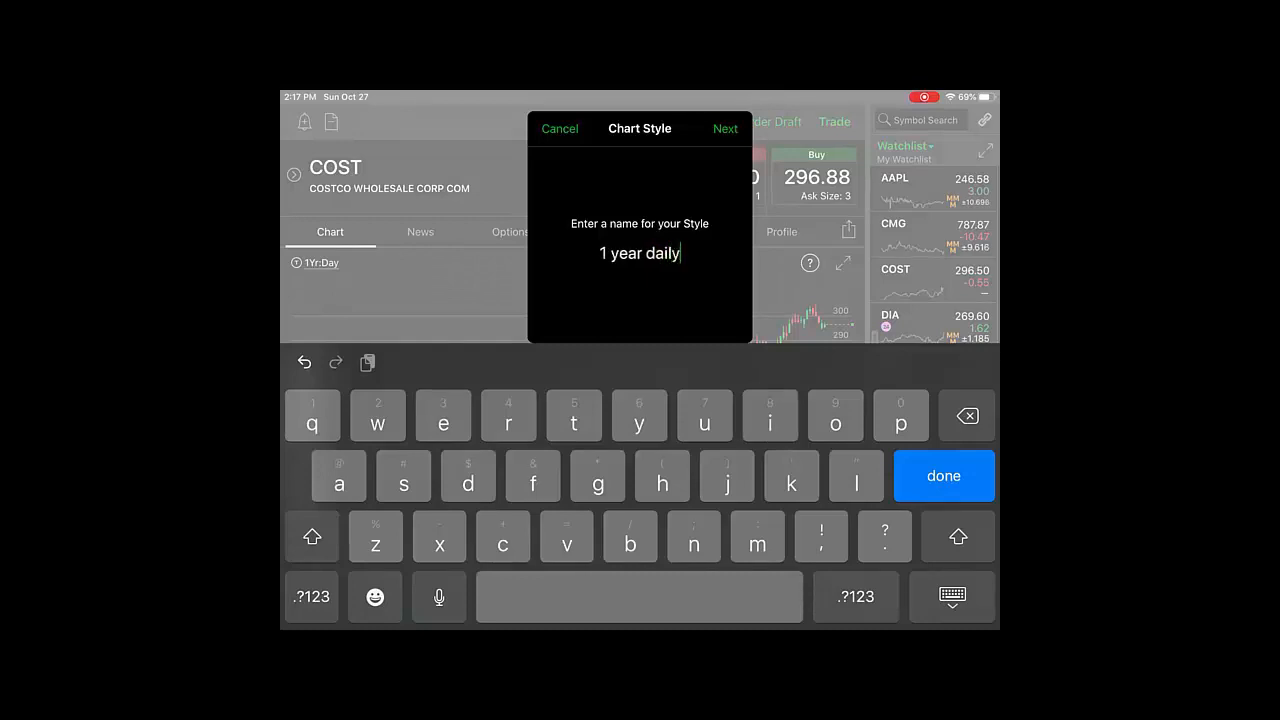
pyautogui.click(724, 128)
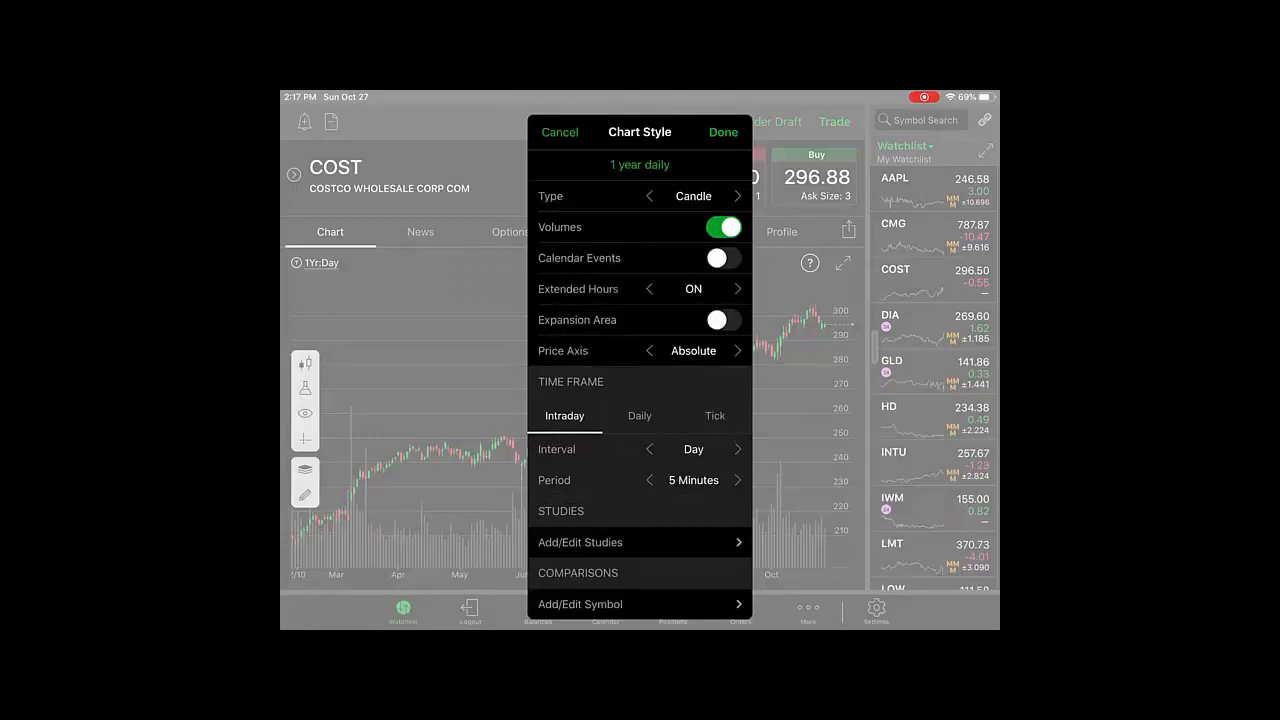
# - Set the style to Daily bars with Interval Year and Period 1 Day, and apply it
pyautogui.click(640, 414)
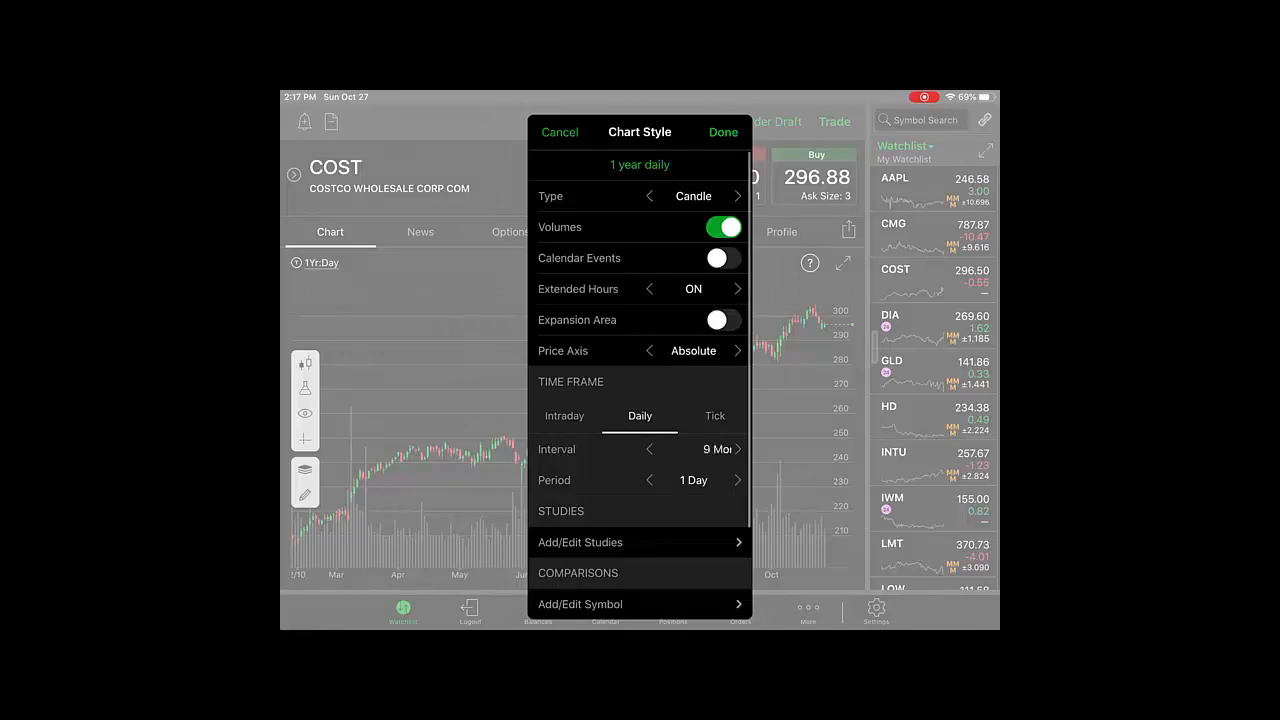
pyautogui.click(738, 448)
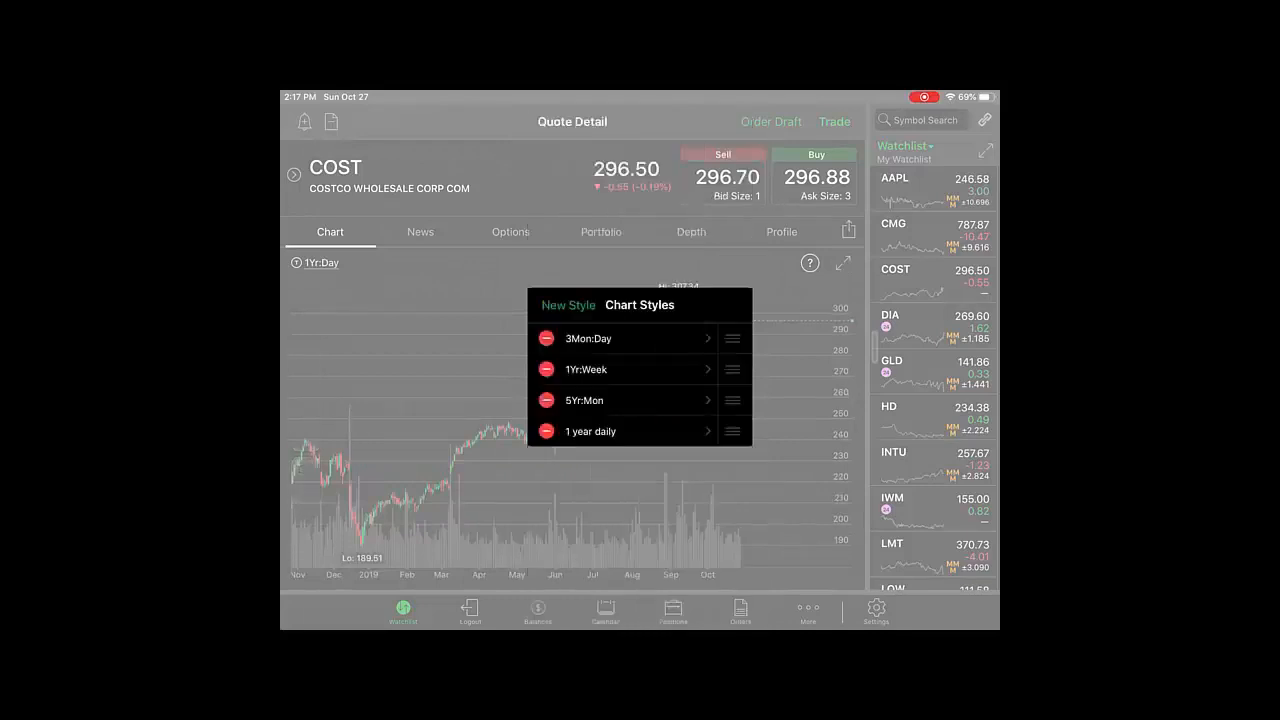
pyautogui.click(590, 432)
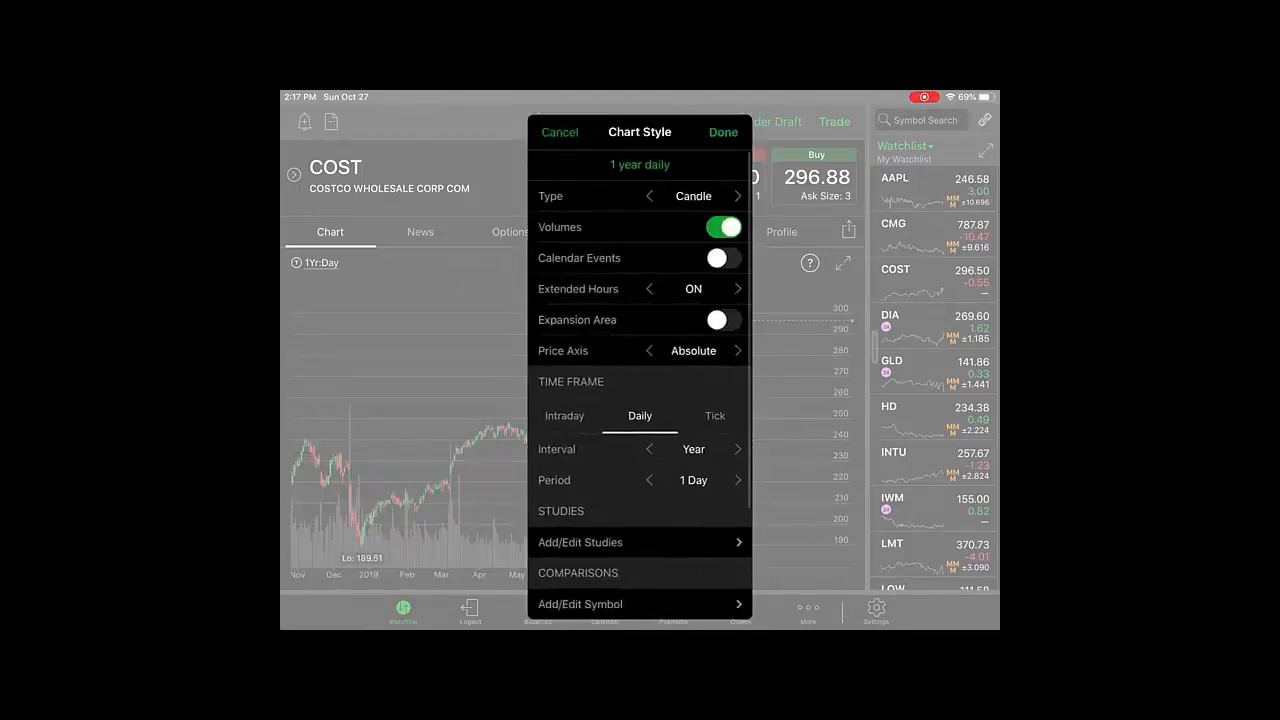
pyautogui.click(722, 132)
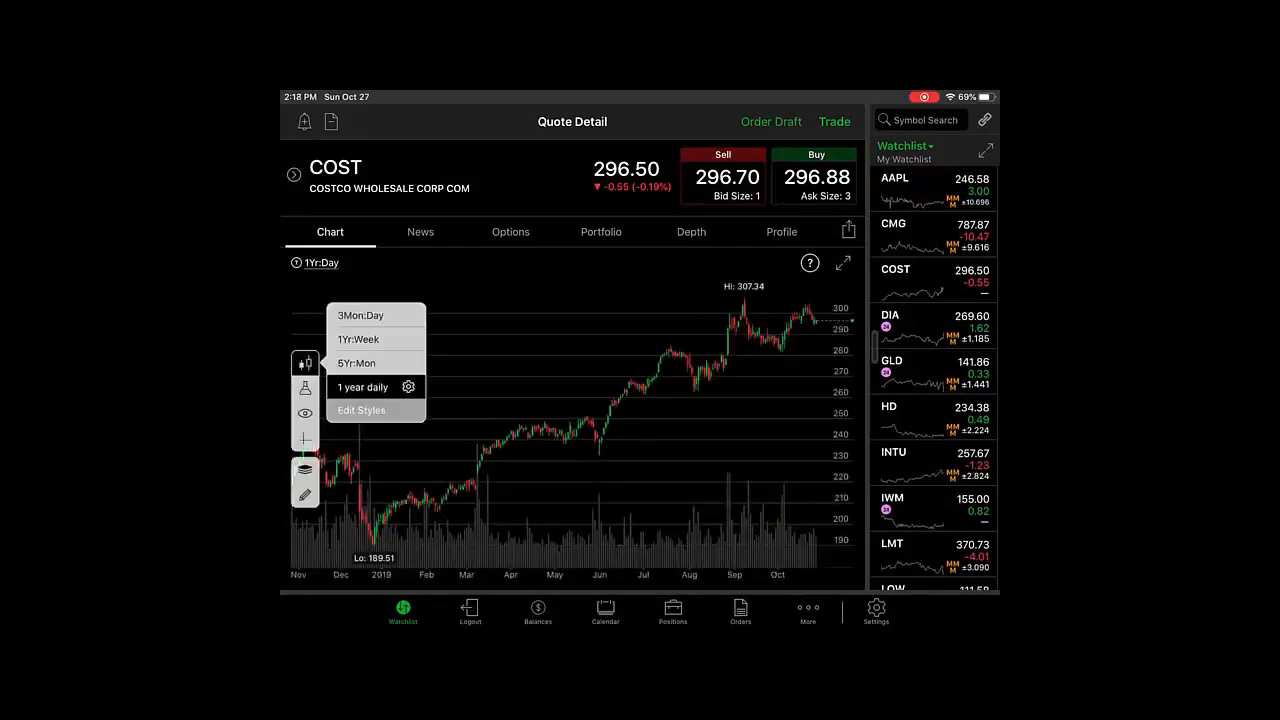
# - Enable Calendar Events and Expansion Area in the '1 year daily' style so event markers show on COST
pyautogui.click(360, 410)
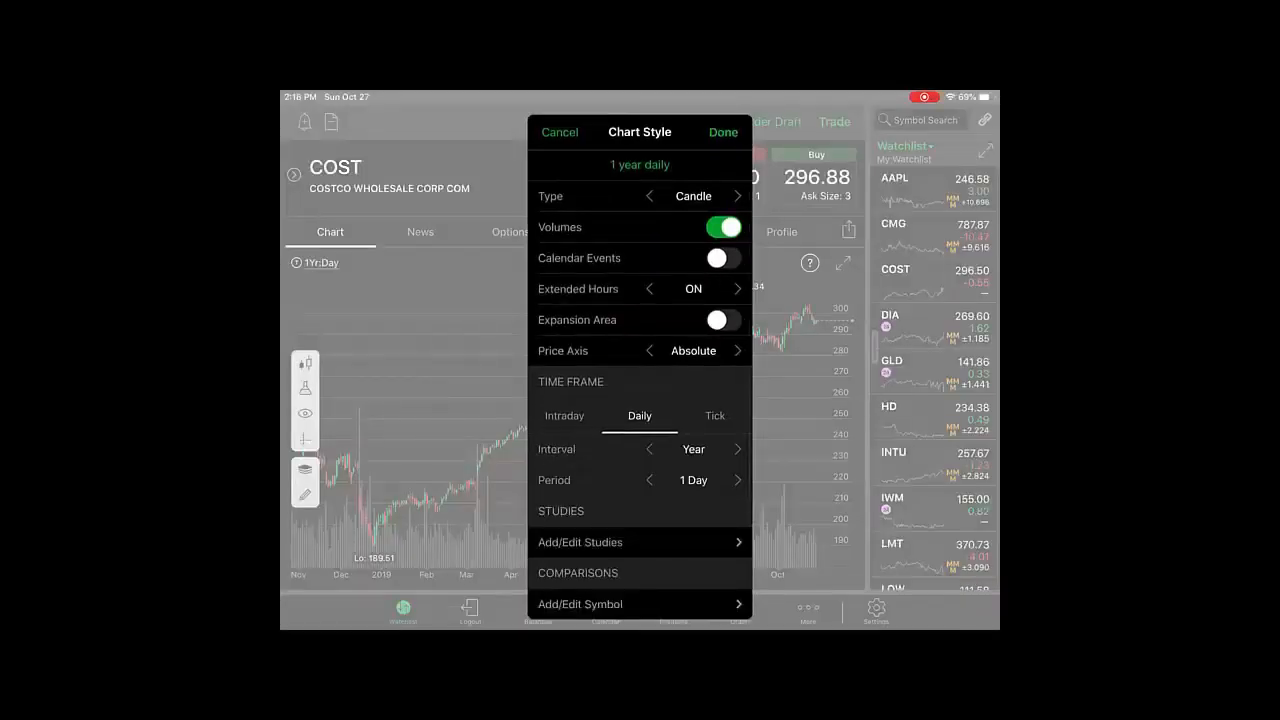
pyautogui.click(720, 258)
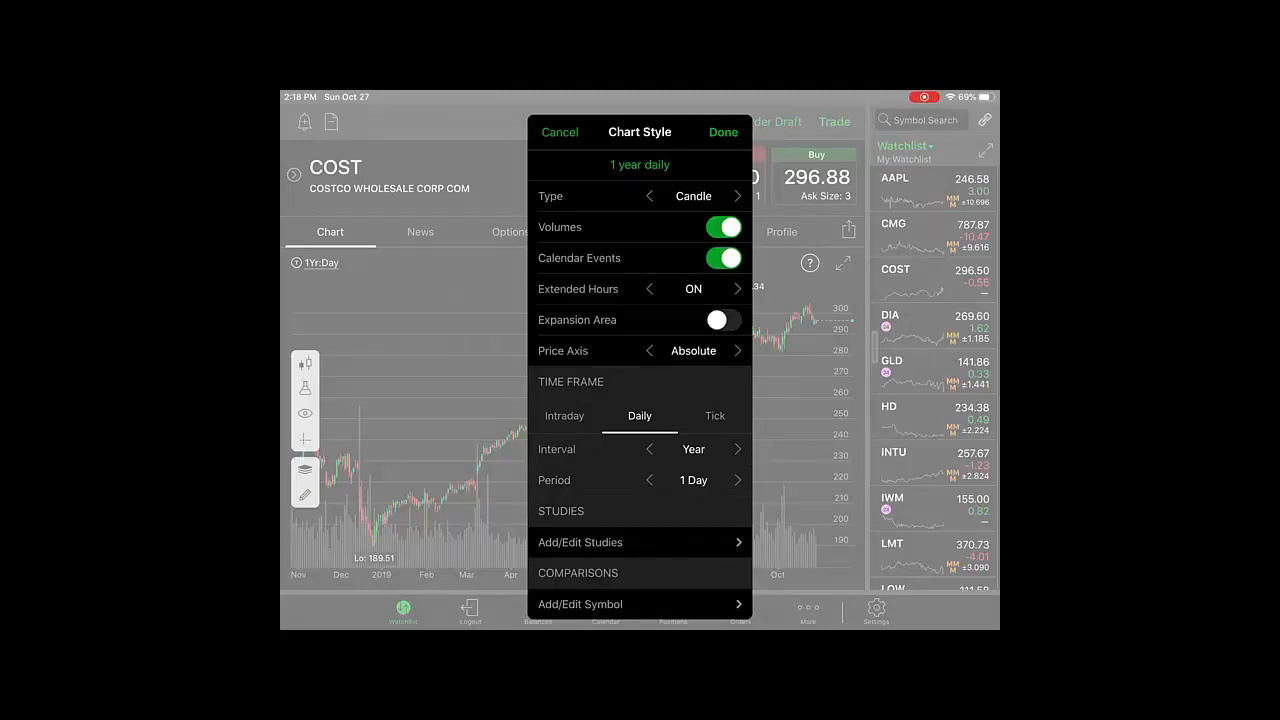
pyautogui.click(722, 320)
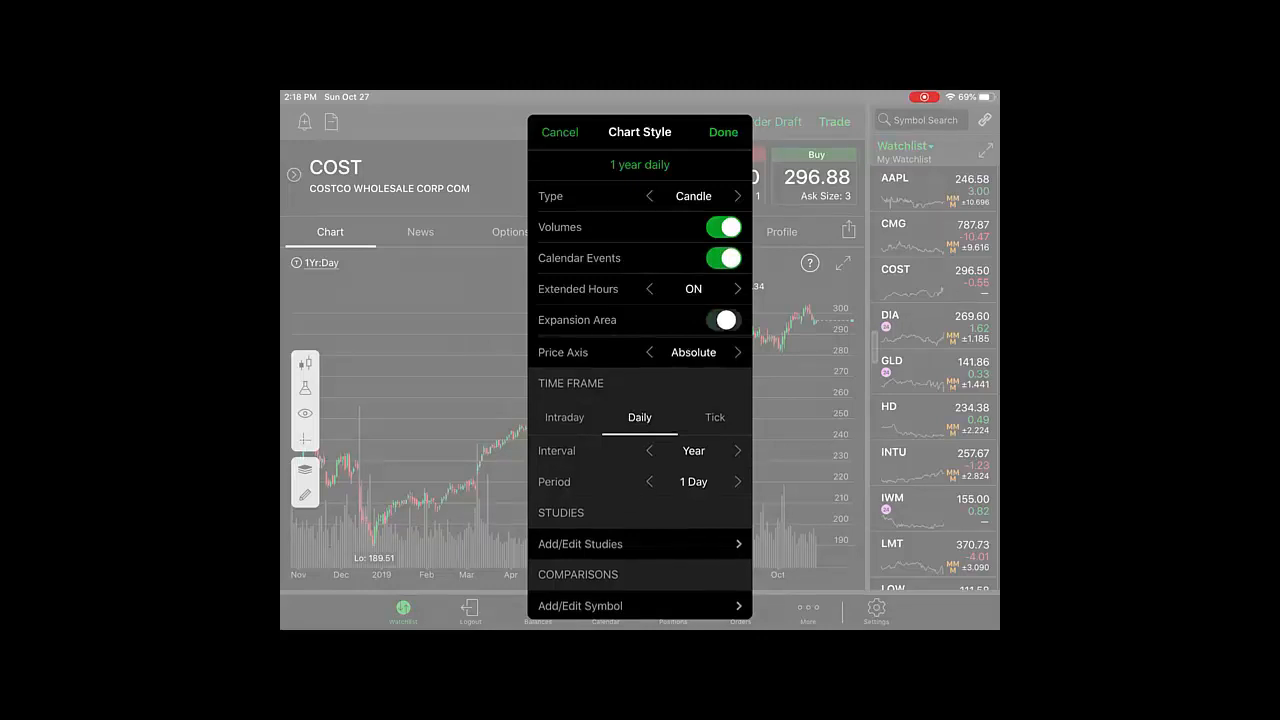
pyautogui.click(724, 320)
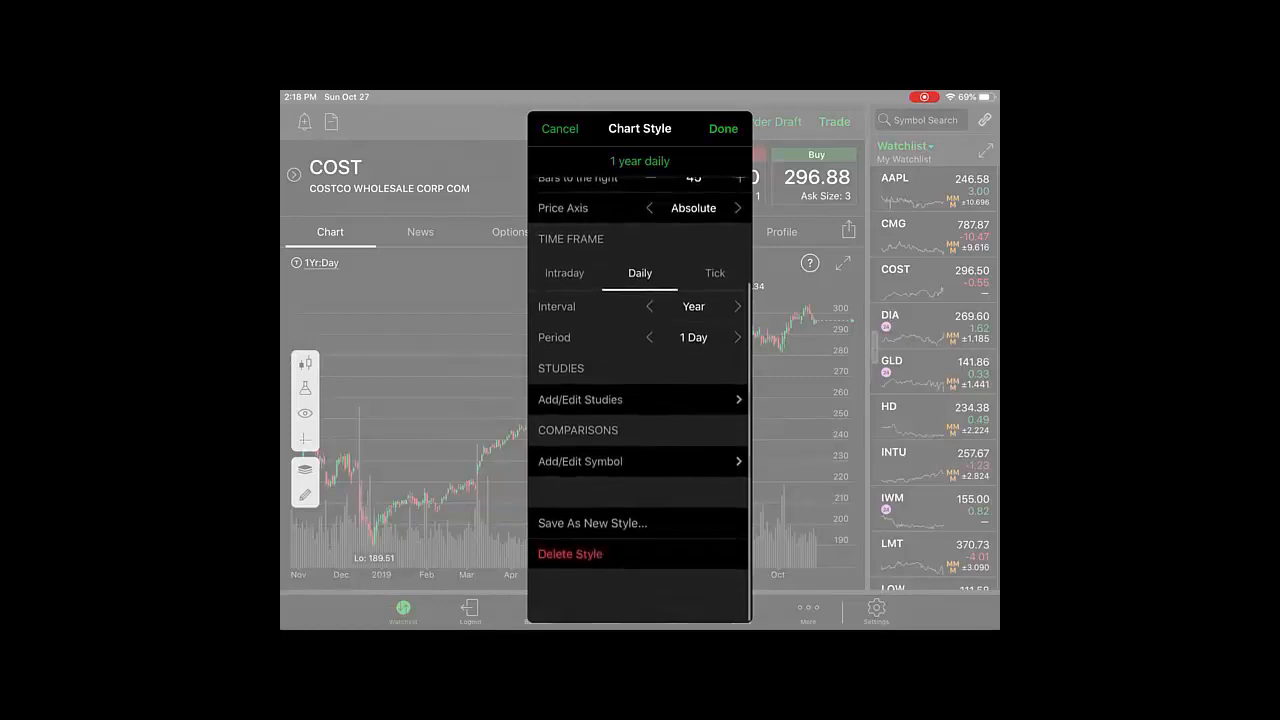
pyautogui.scroll(-3)
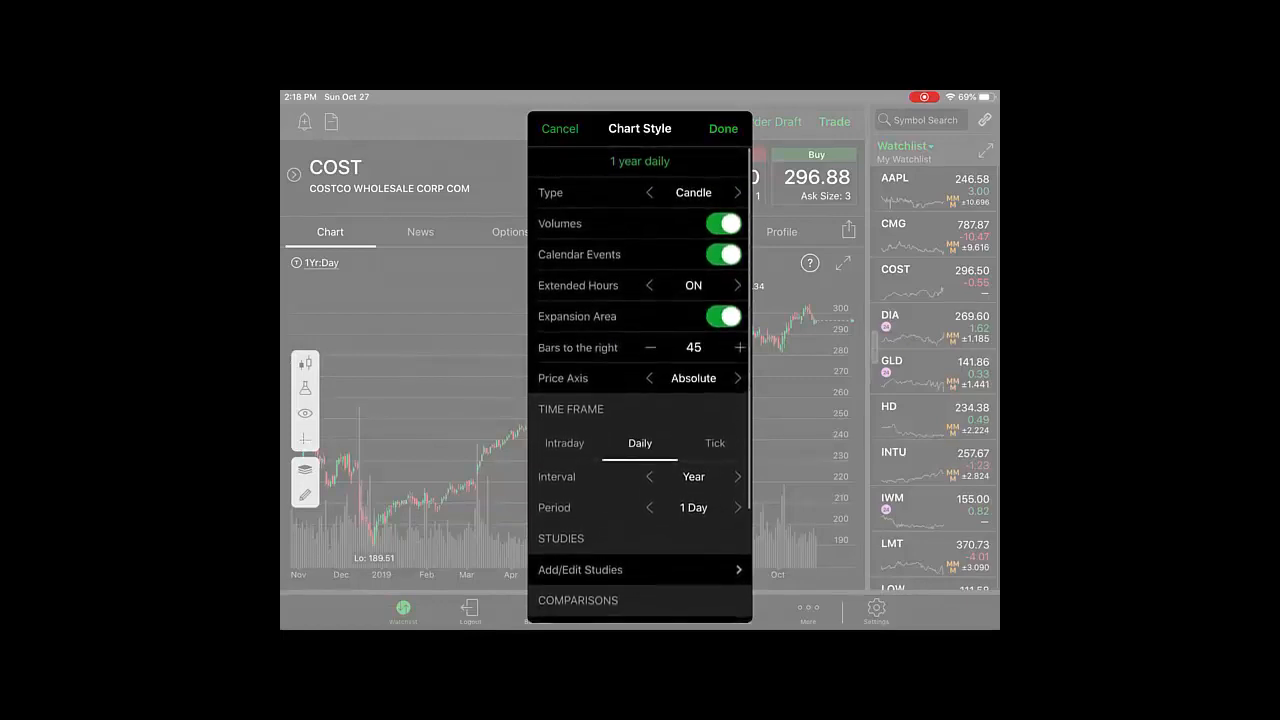
pyautogui.scroll(-3)
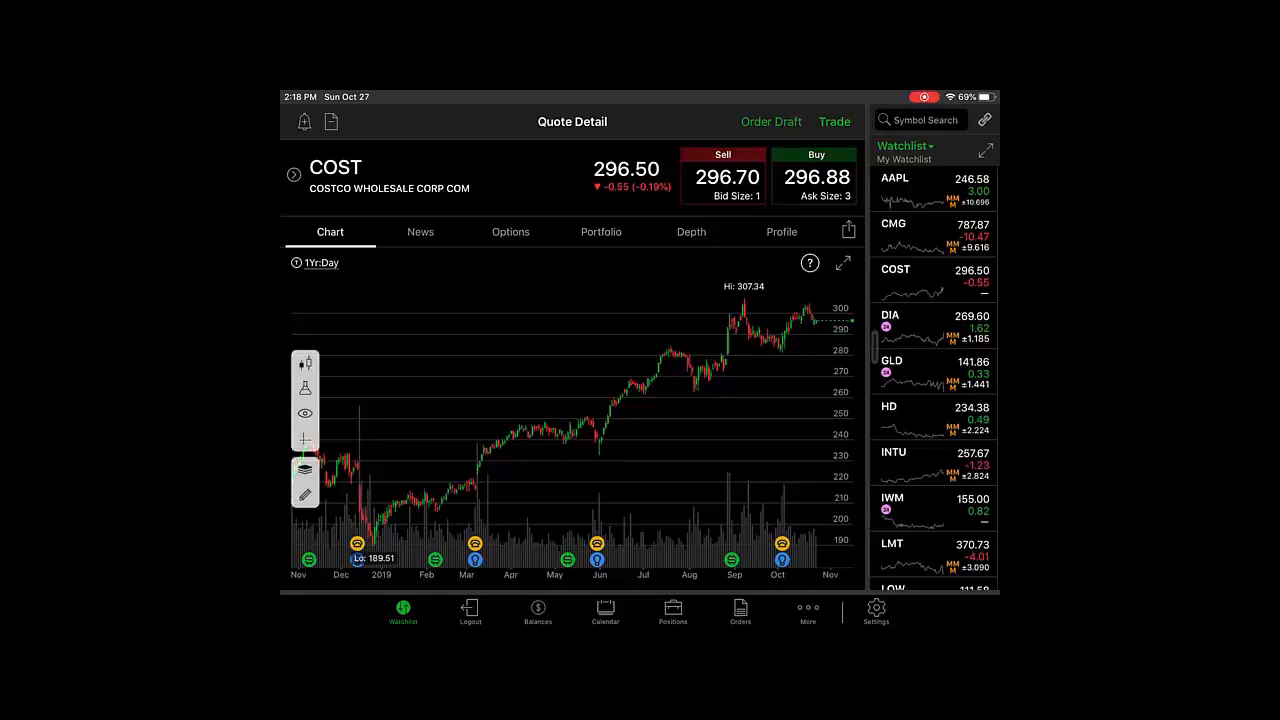
# - Switch COST's chart to the 1Day:1m intraday timeframe from the Recent list
pyautogui.click(304, 364)
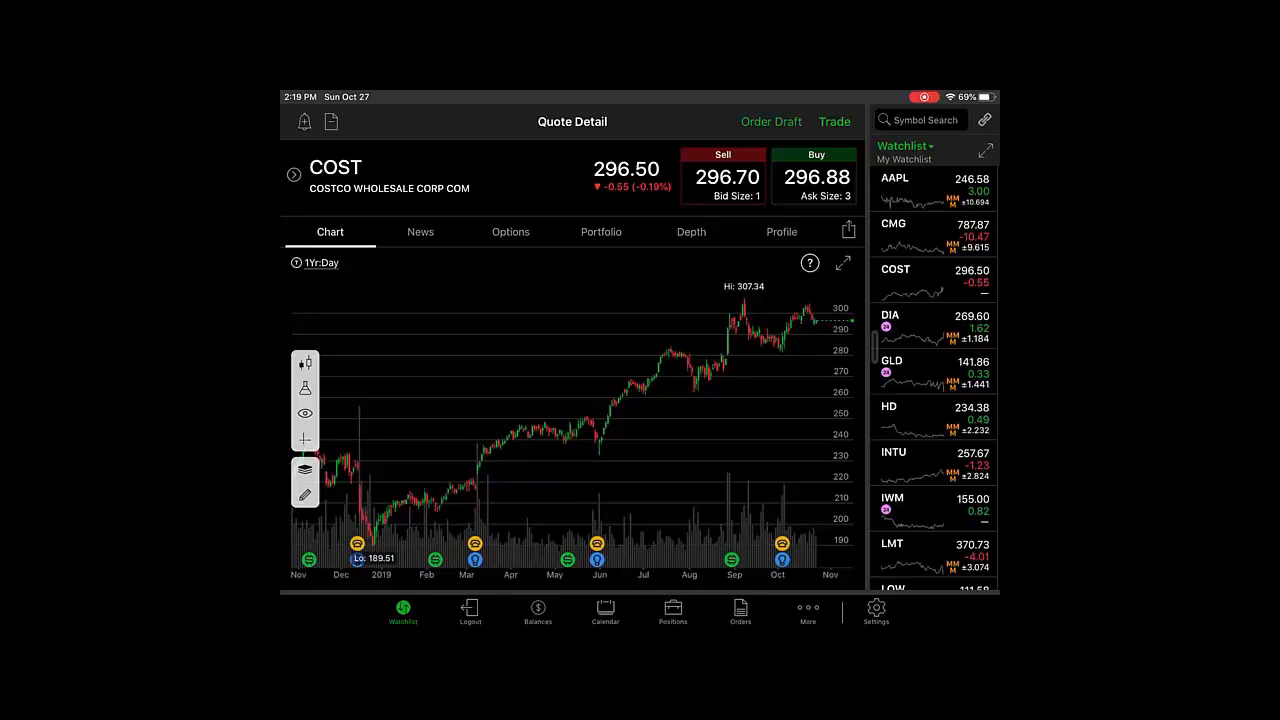
pyautogui.click(320, 262)
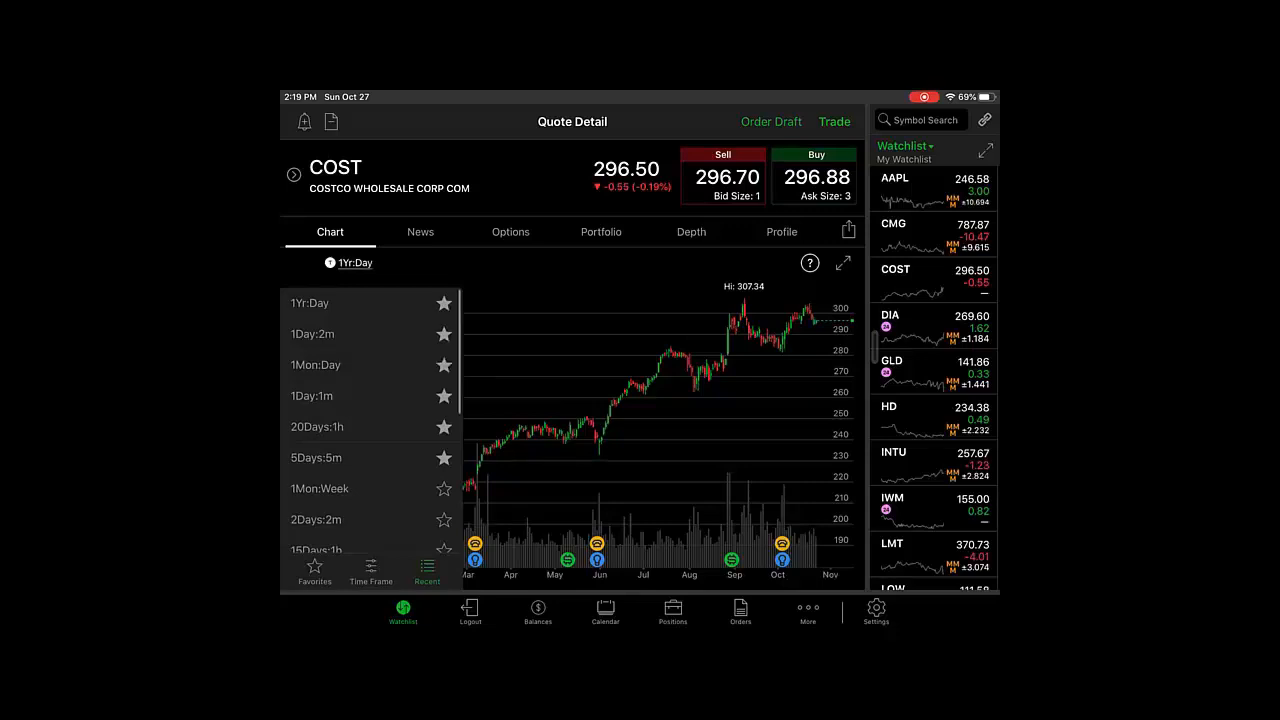
pyautogui.click(312, 396)
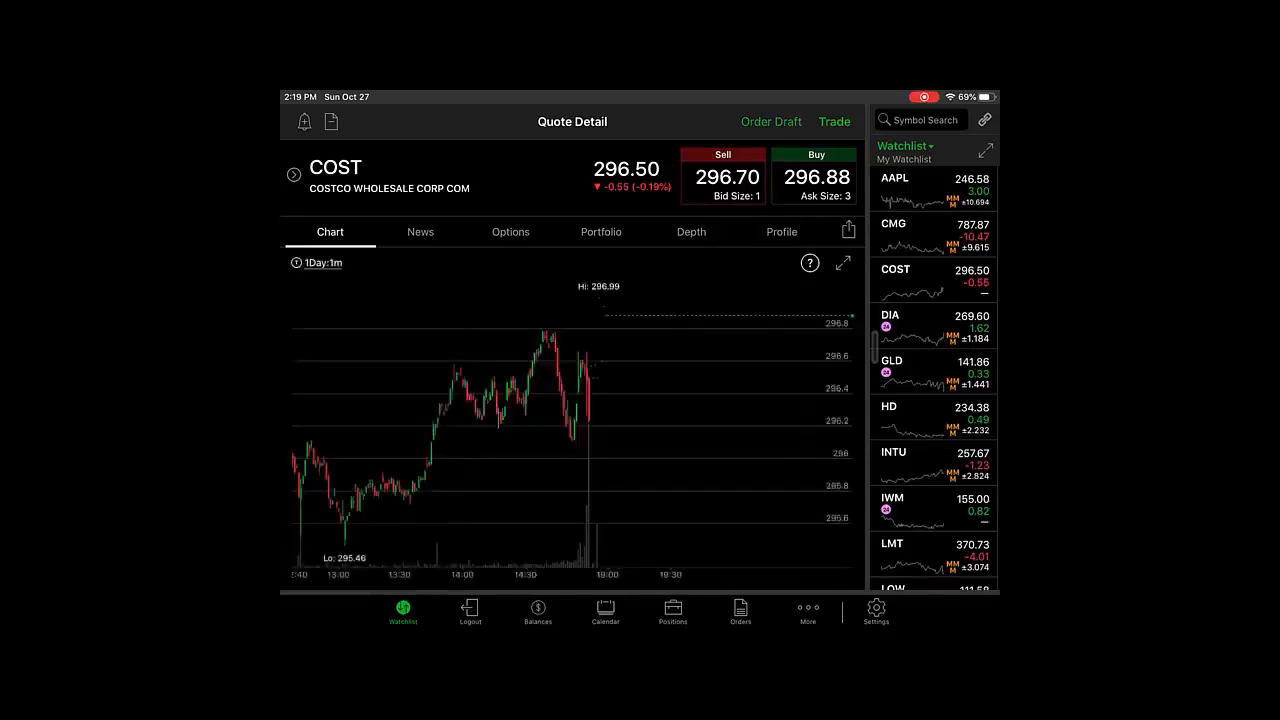